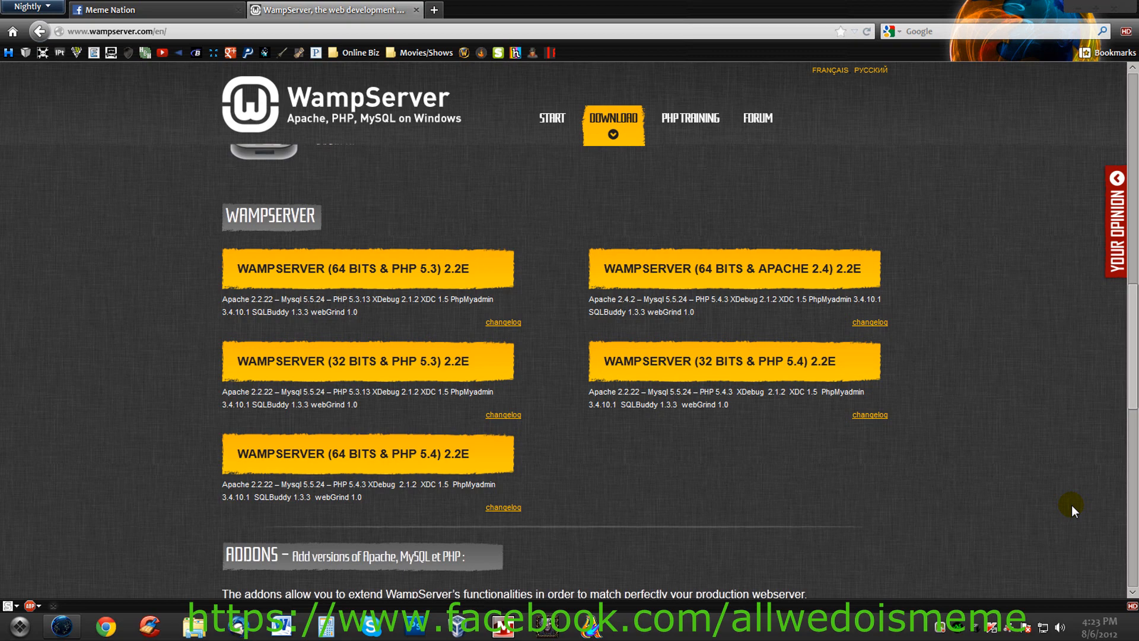
Switch the browser from the WampServer site to the Meme Nation Facebook tab
click(110, 10)
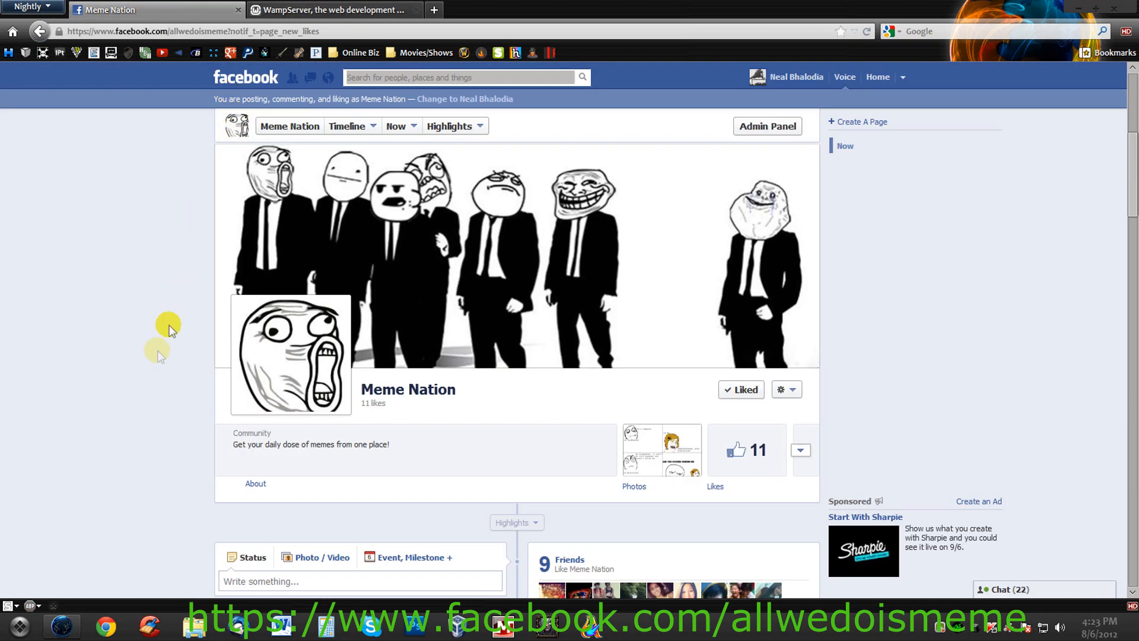
mouse_move(205, 372)
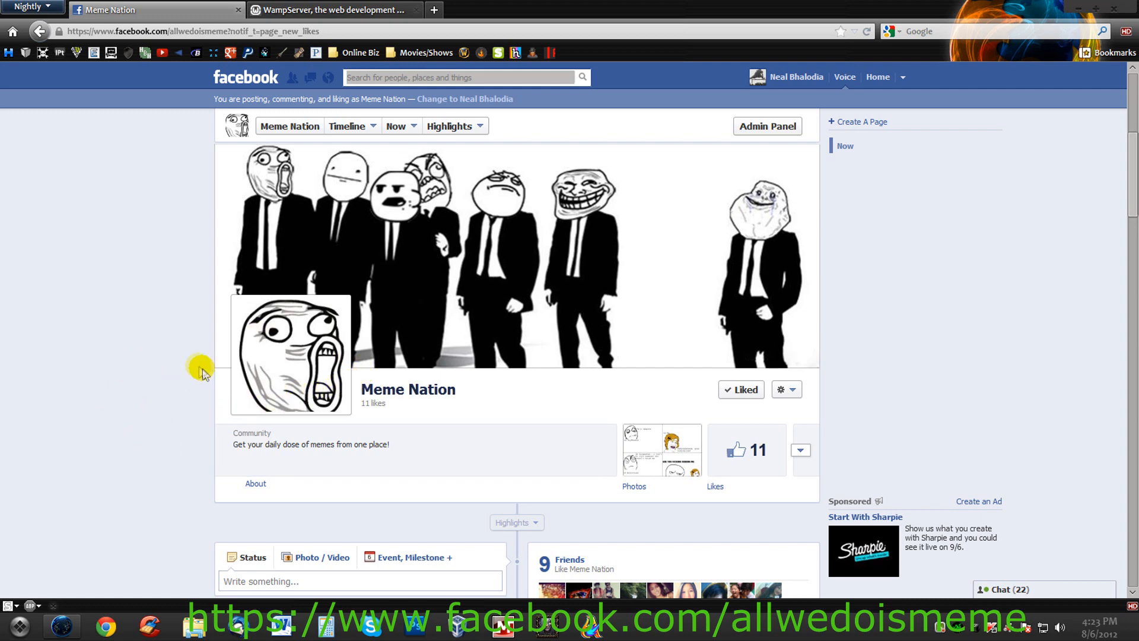
mouse_move(334, 10)
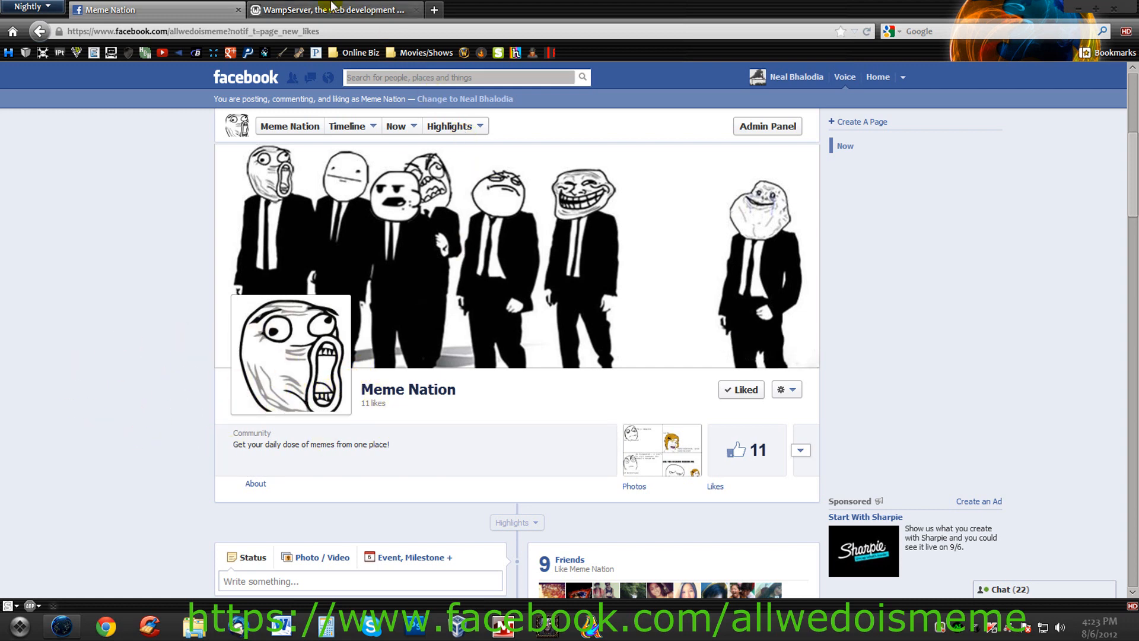
Return to WampServer, view getting-started instructions, and browse the 2.2E download packages
click(334, 9)
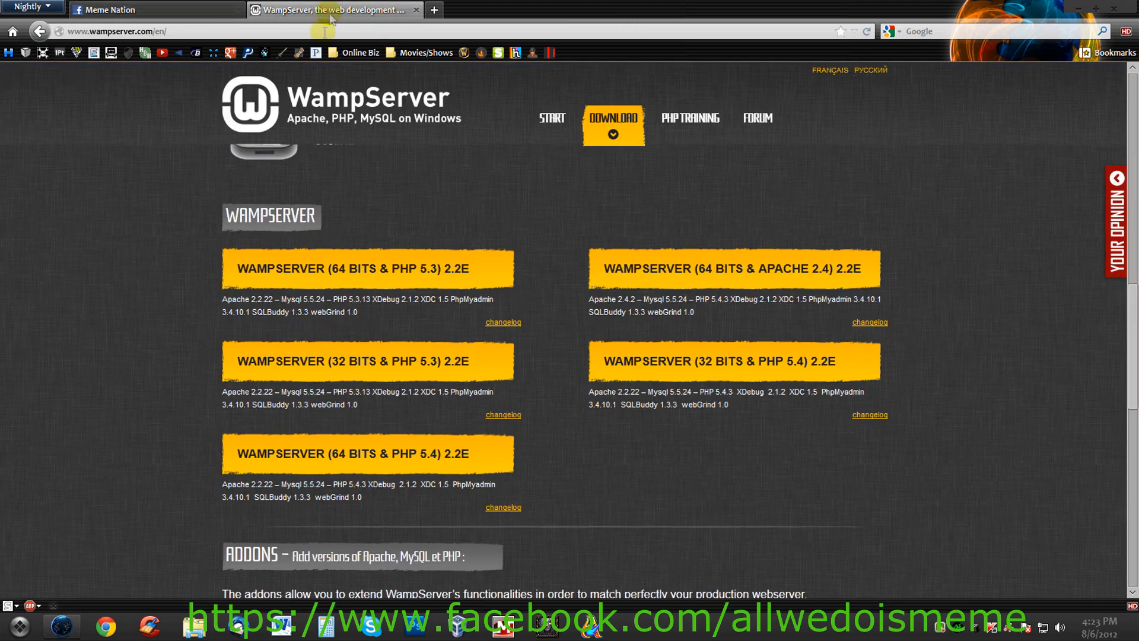
mouse_move(125, 262)
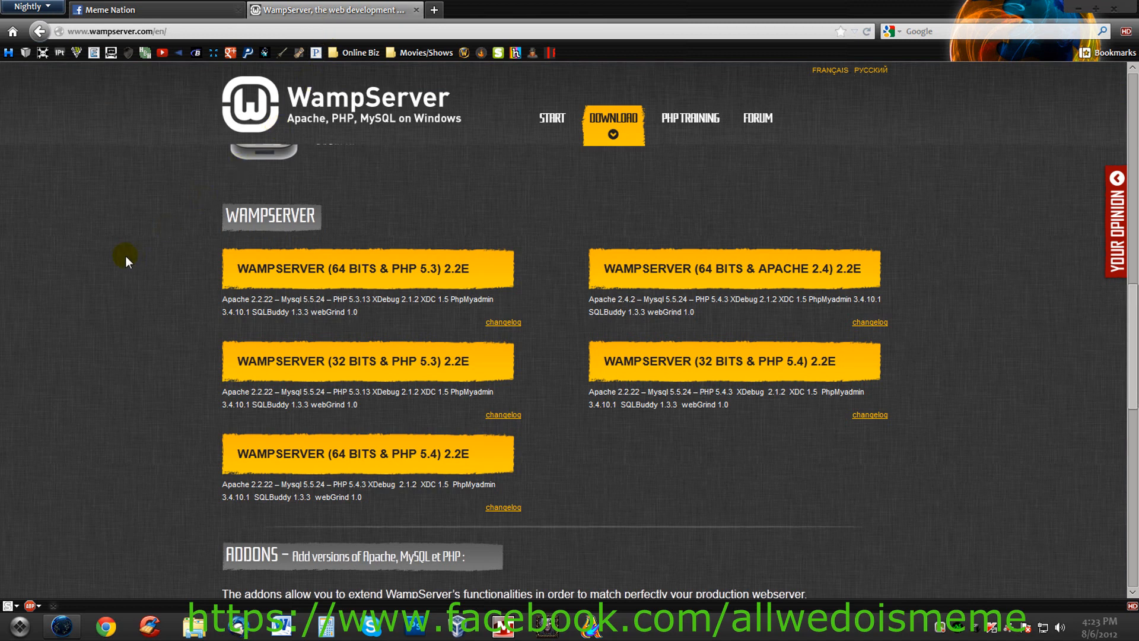
mouse_move(382, 112)
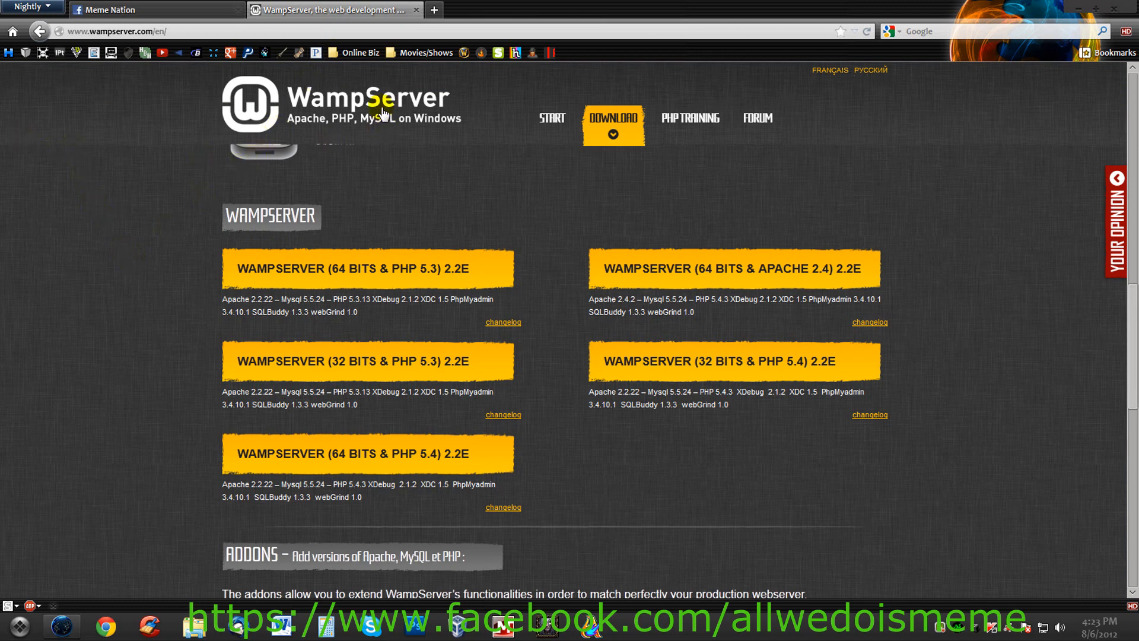
mouse_move(345, 118)
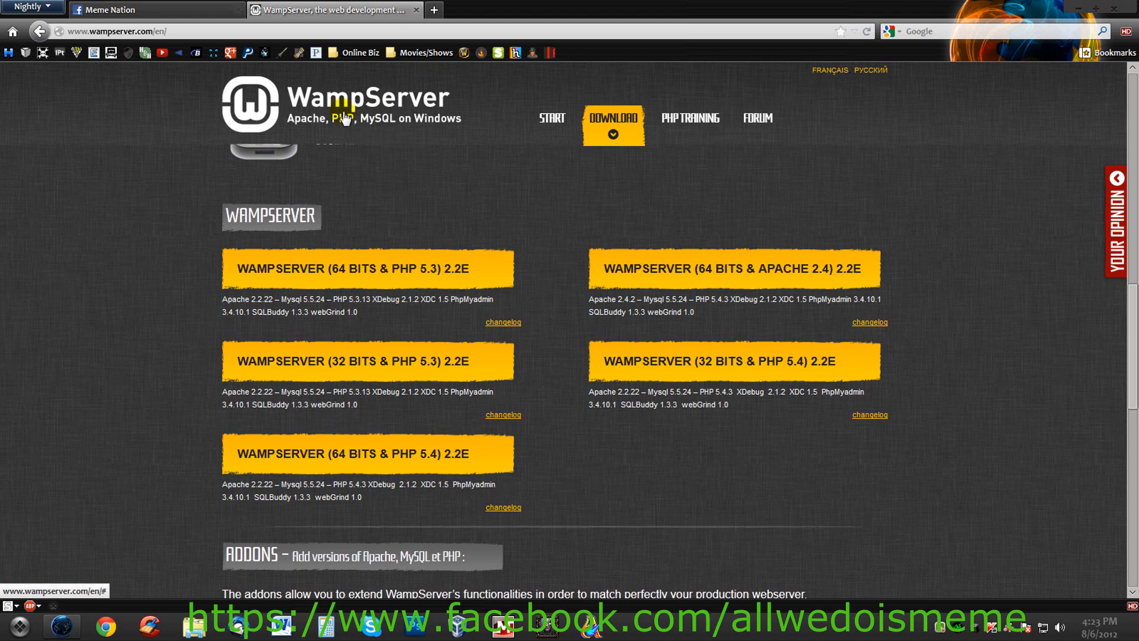
mouse_move(585, 142)
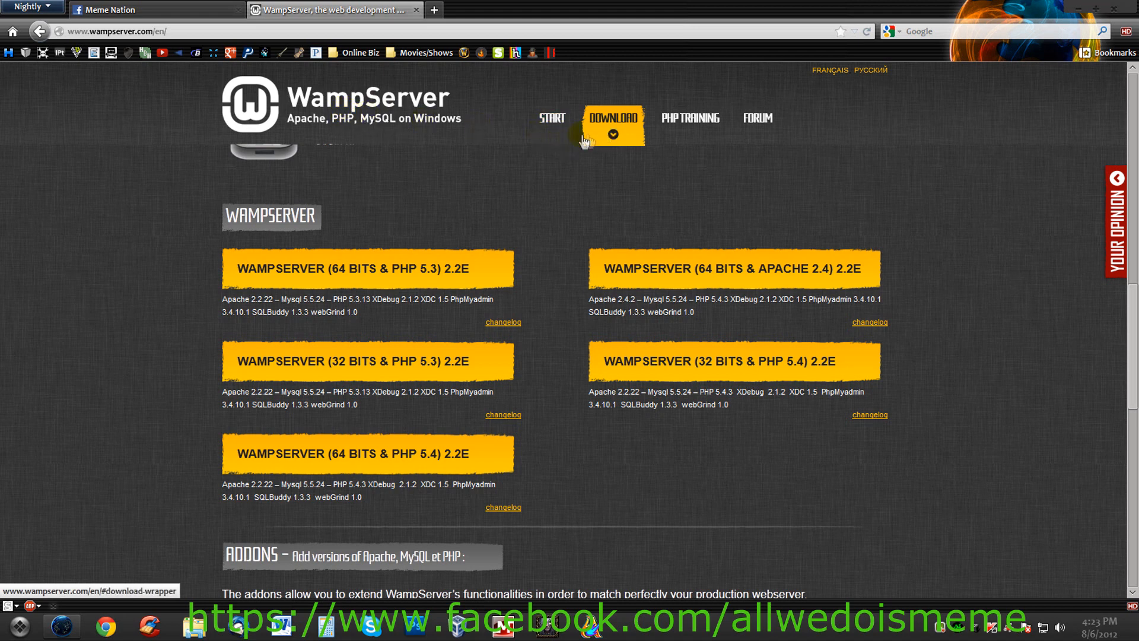
mouse_move(152, 46)
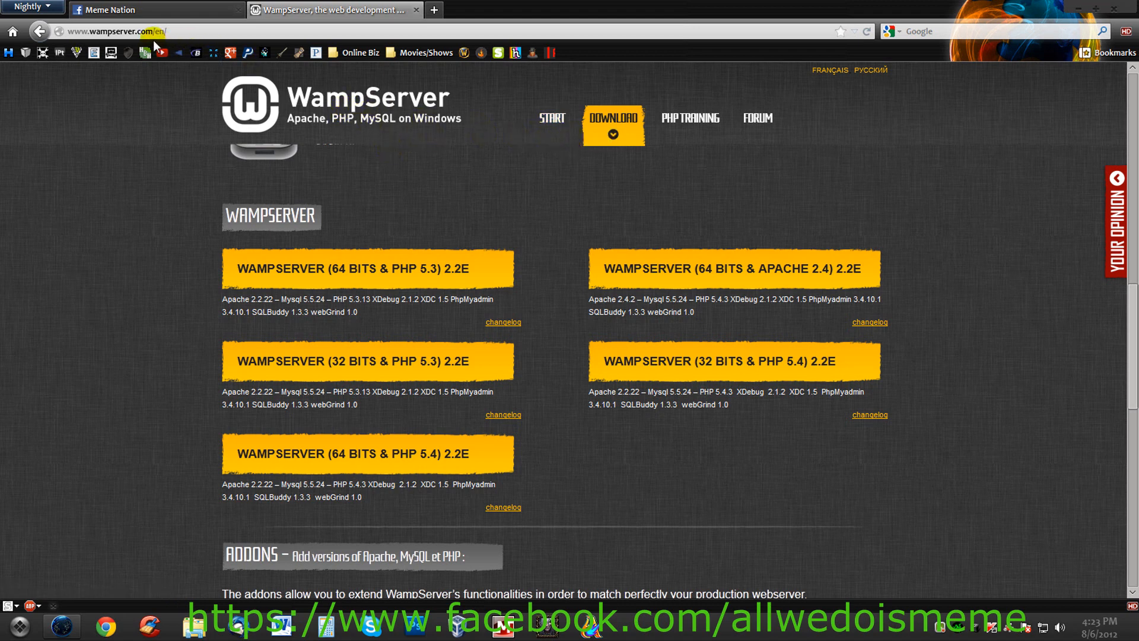
mouse_move(585, 163)
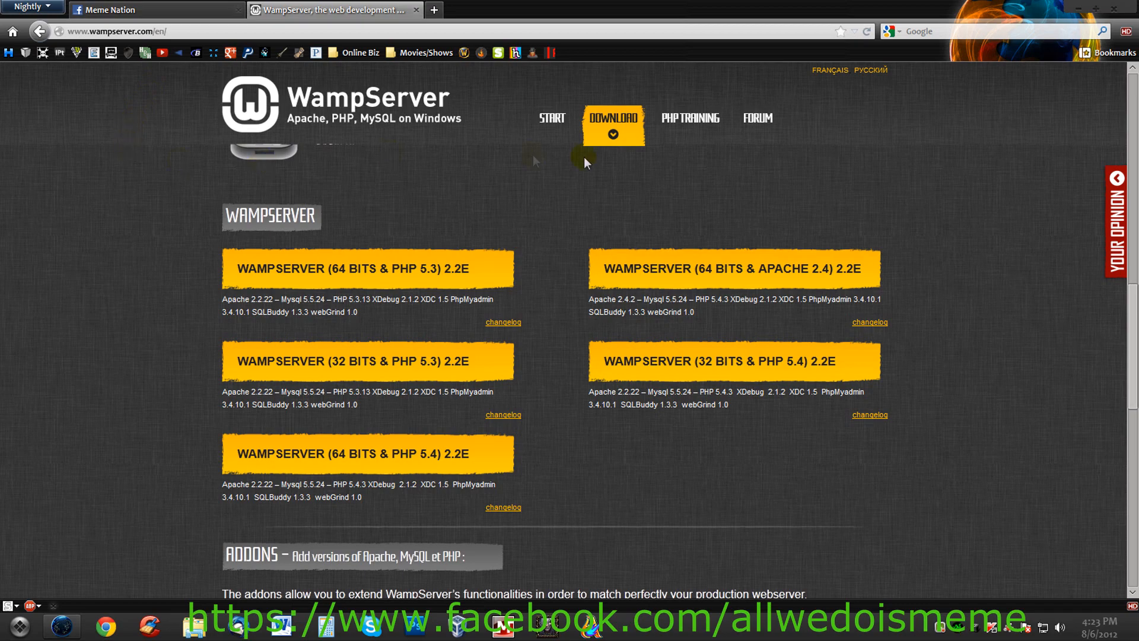
click(551, 117)
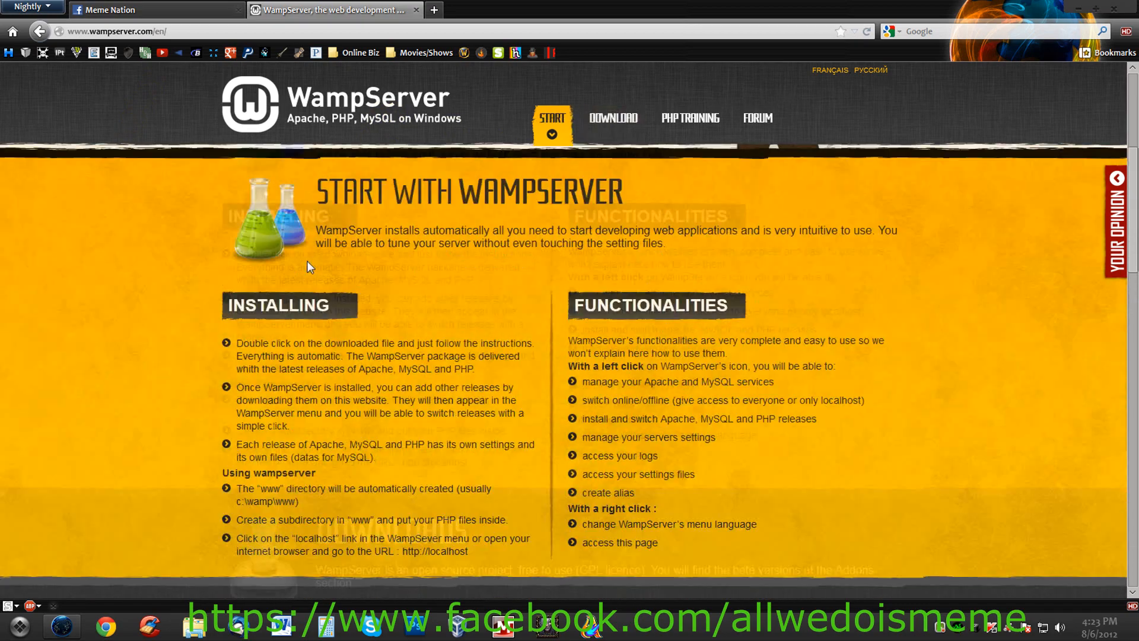
click(613, 117)
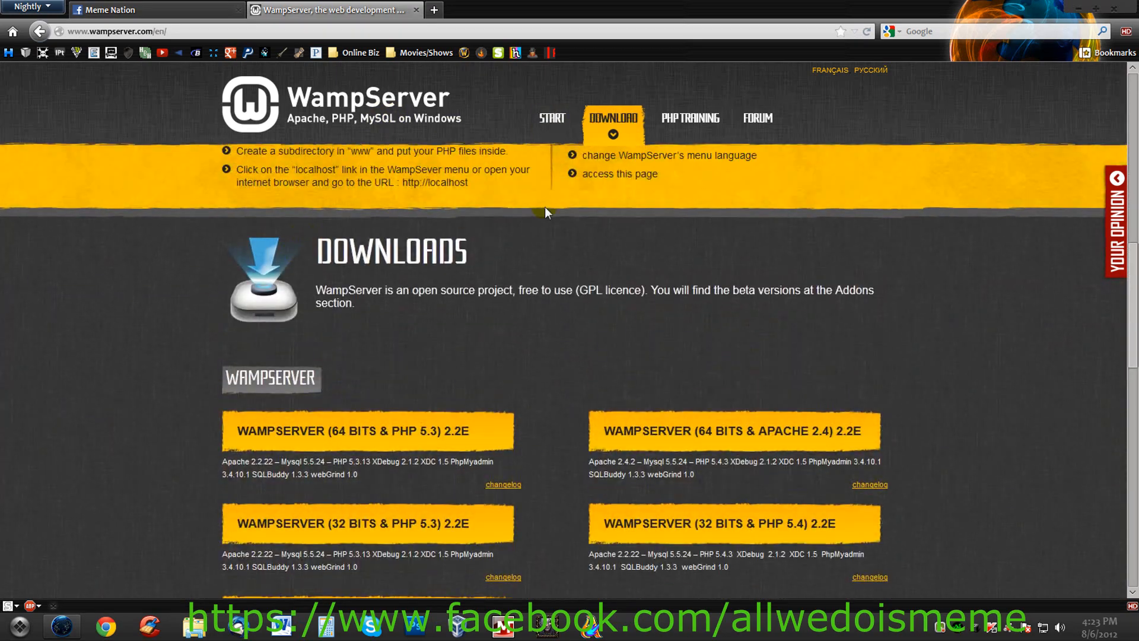
scroll(up, 3)
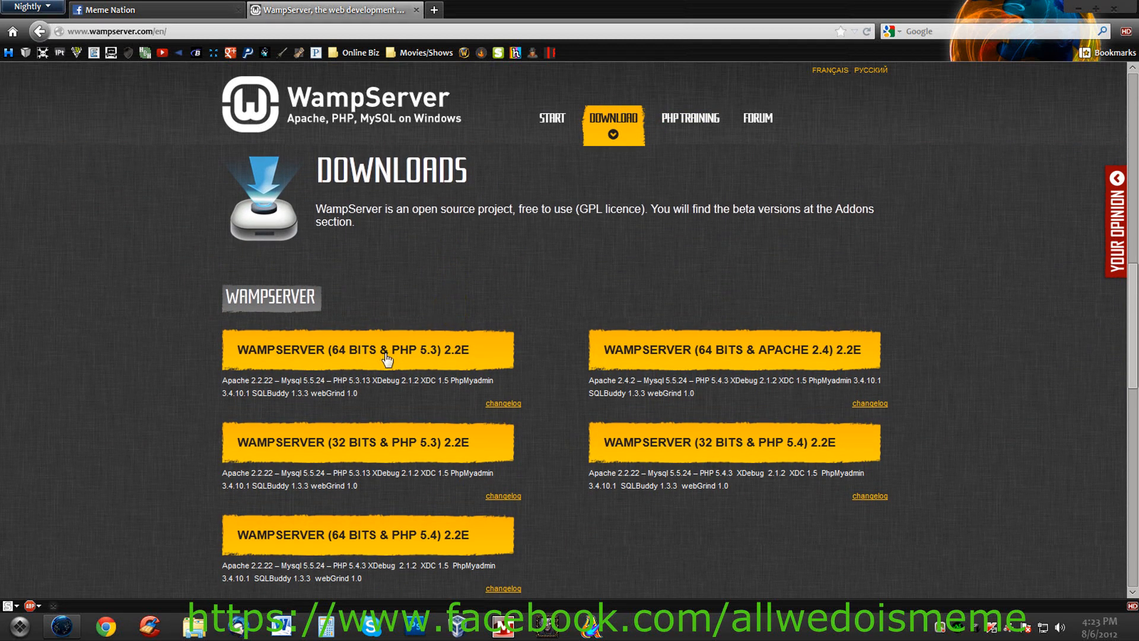
mouse_move(520, 256)
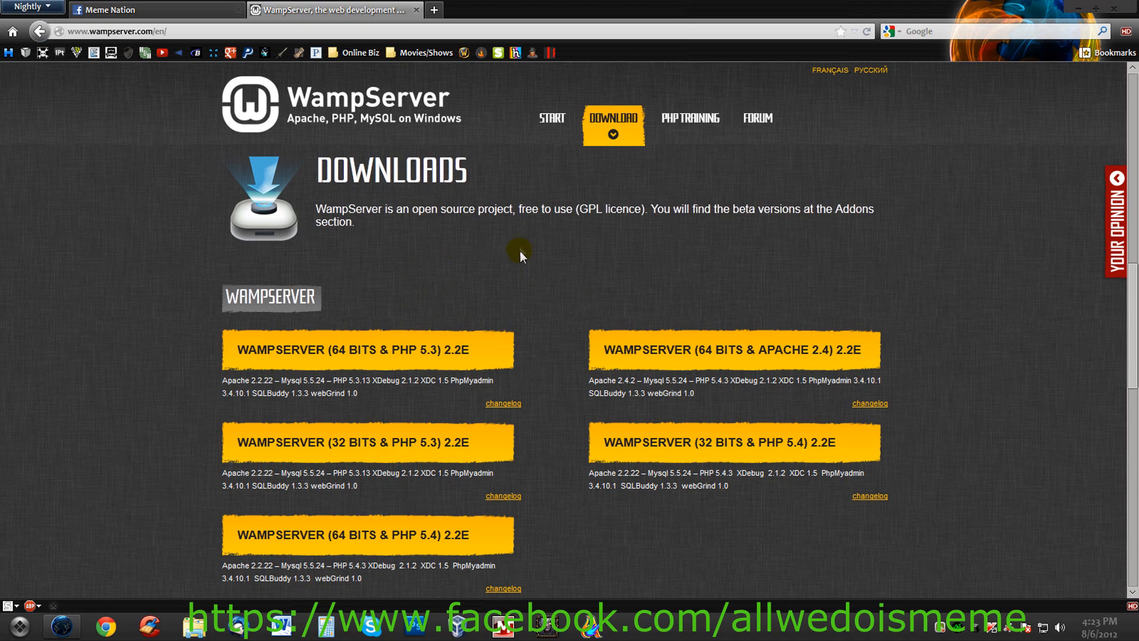
scroll(down, 3)
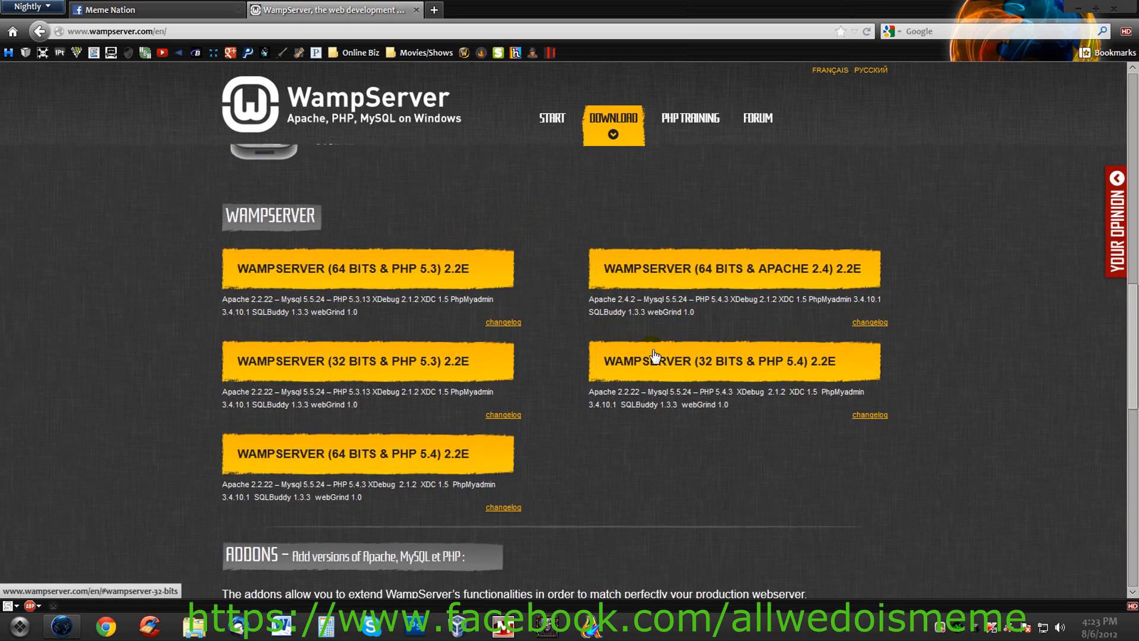
click(18, 626)
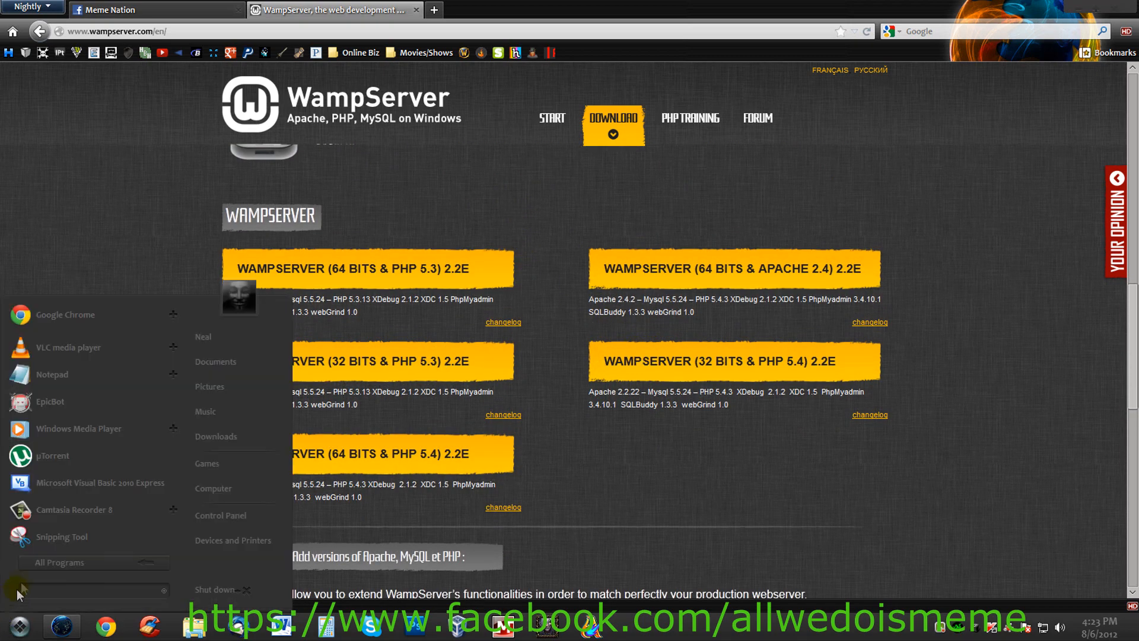
mouse_move(213, 488)
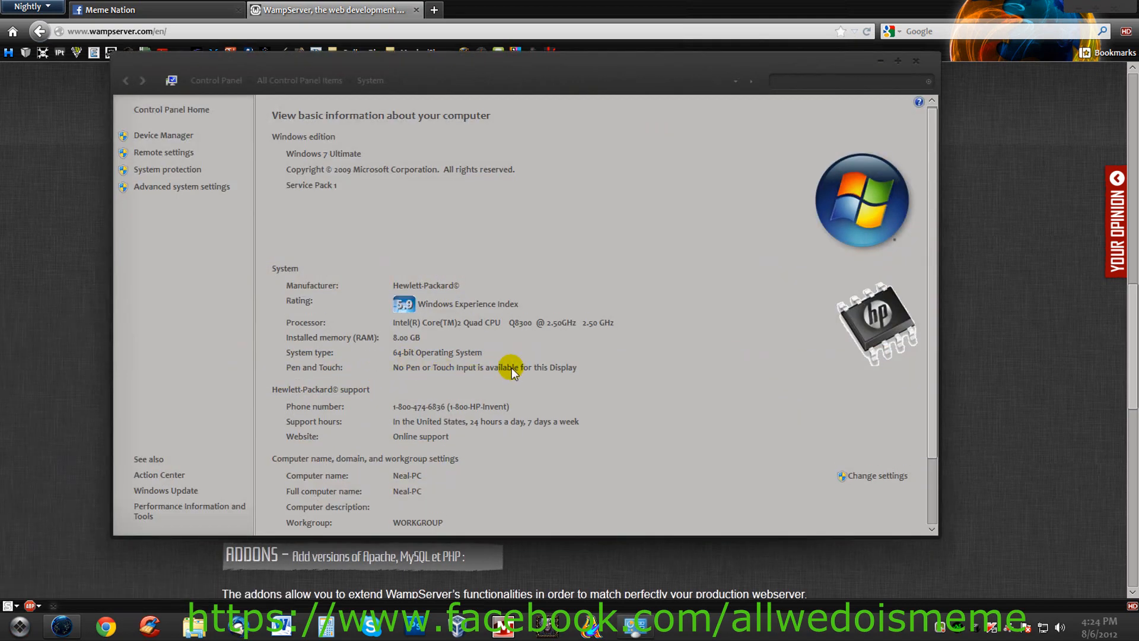
Scroll the System page to confirm Windows 7 Ultimate is 64-bit
scroll(down, 3)
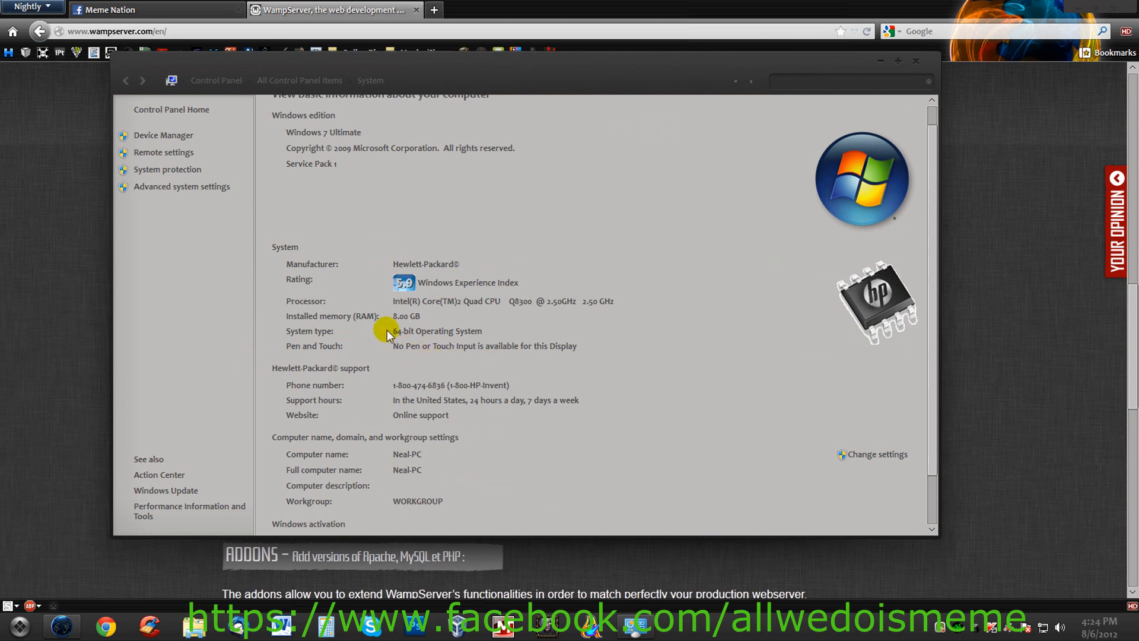
mouse_move(552, 275)
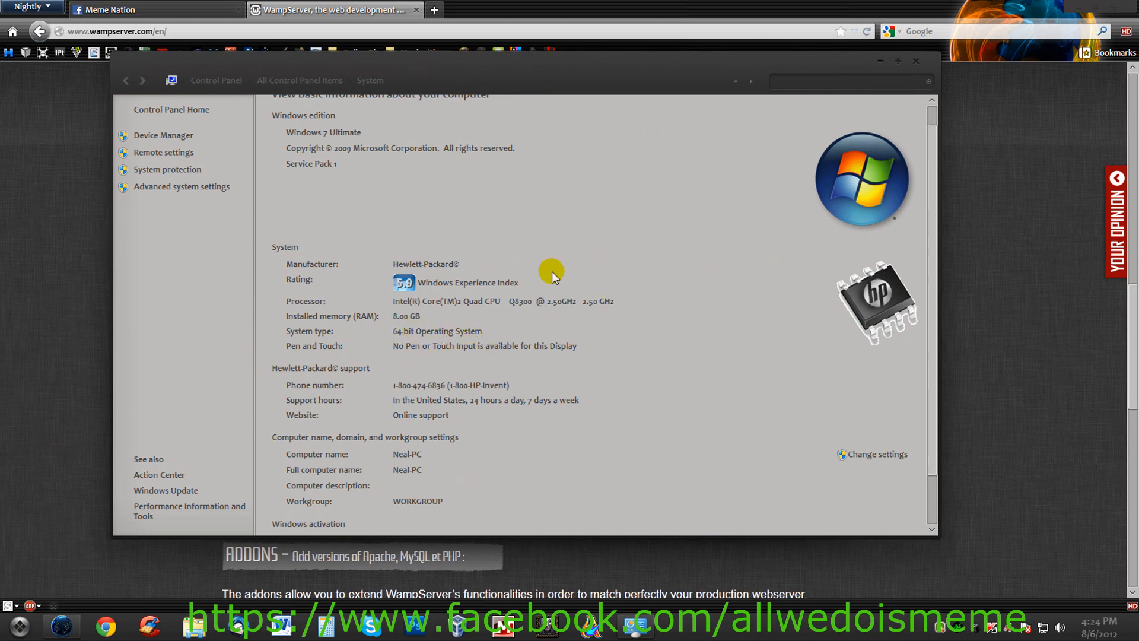
mouse_move(734, 229)
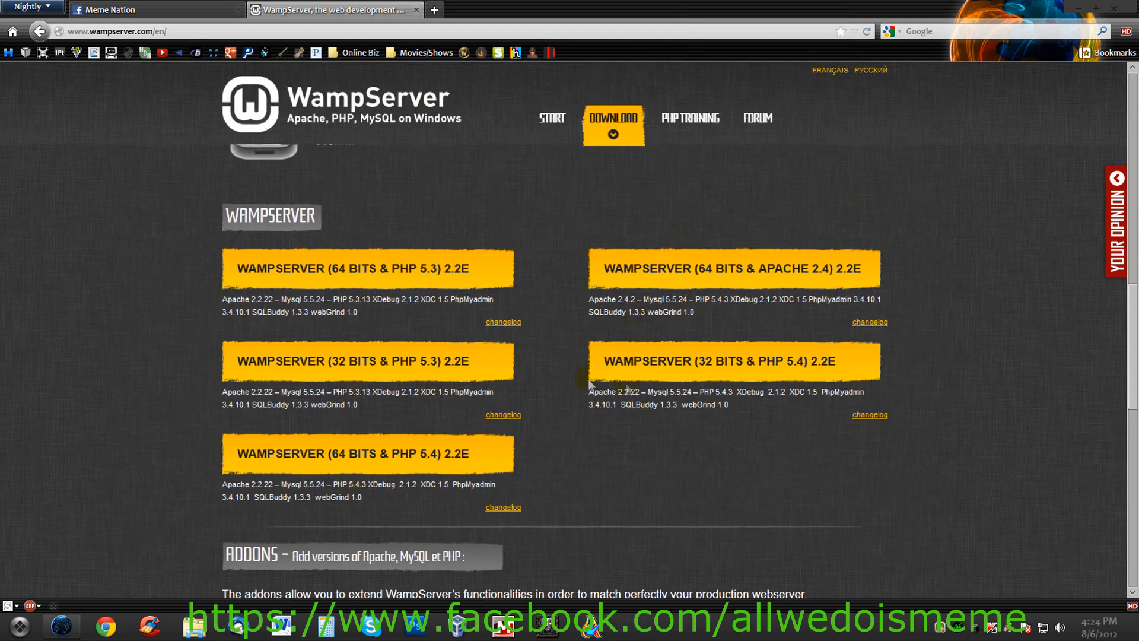
mouse_move(387, 443)
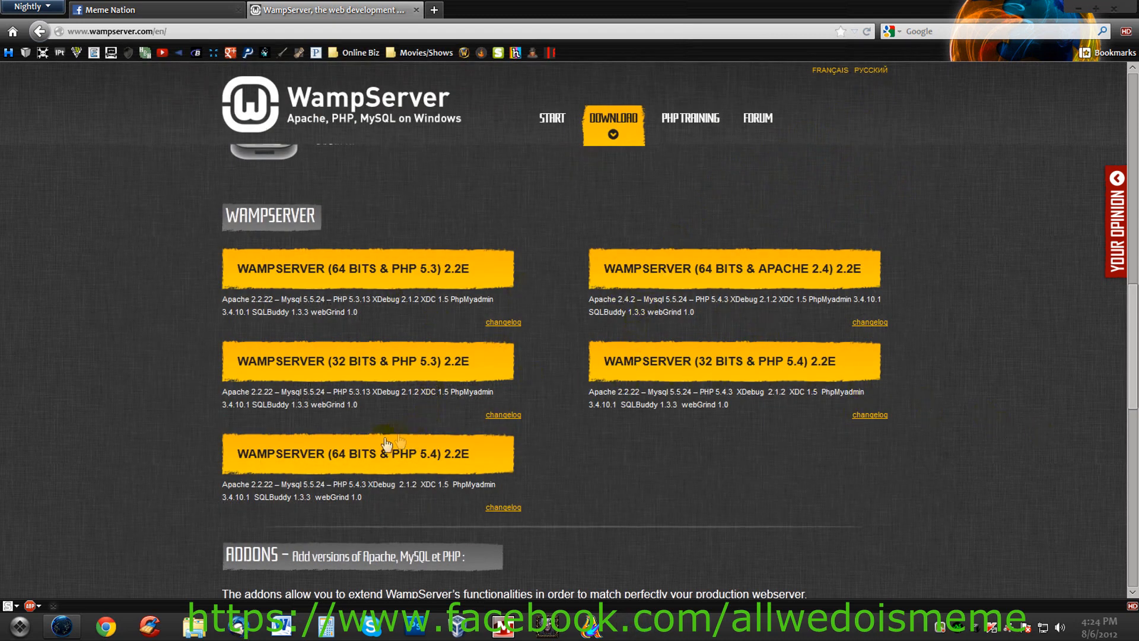
mouse_move(478, 463)
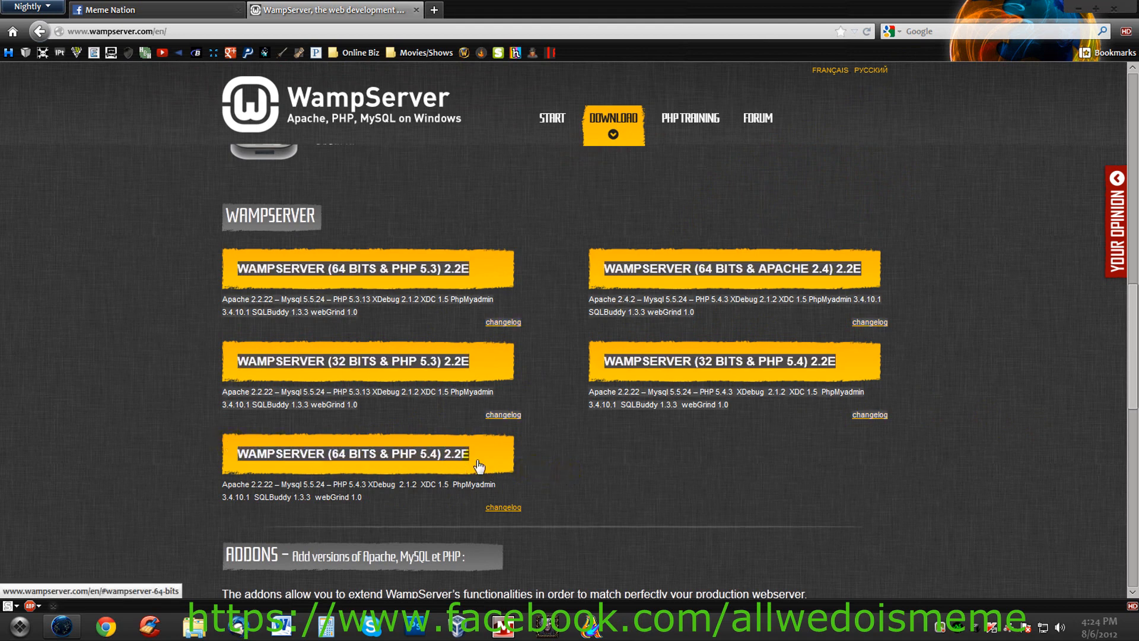
mouse_move(351, 468)
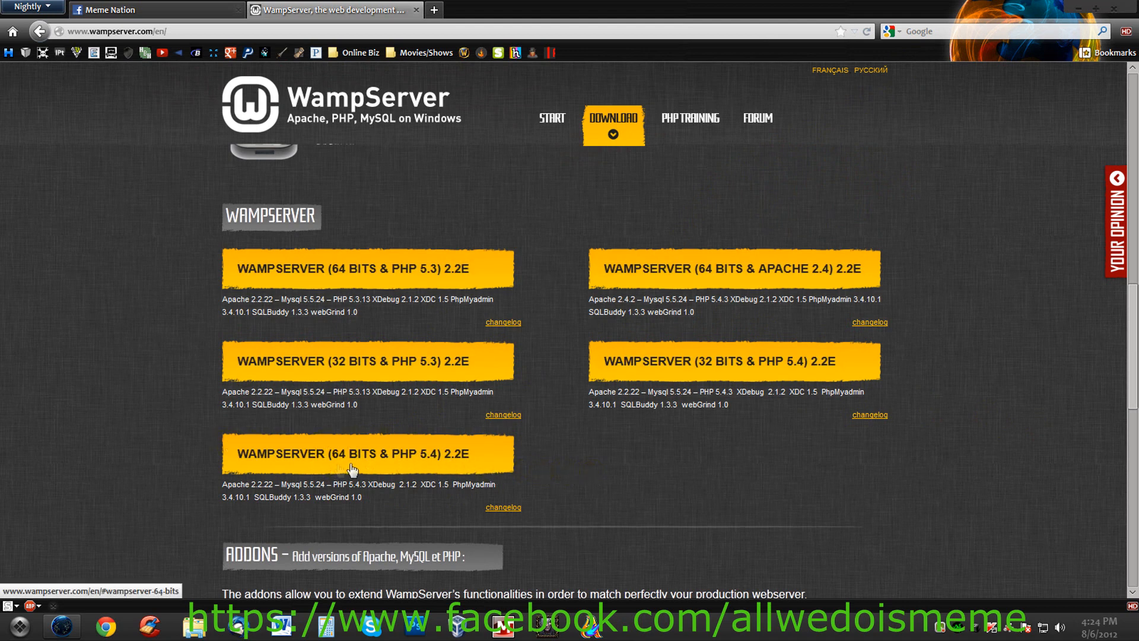
mouse_move(661, 439)
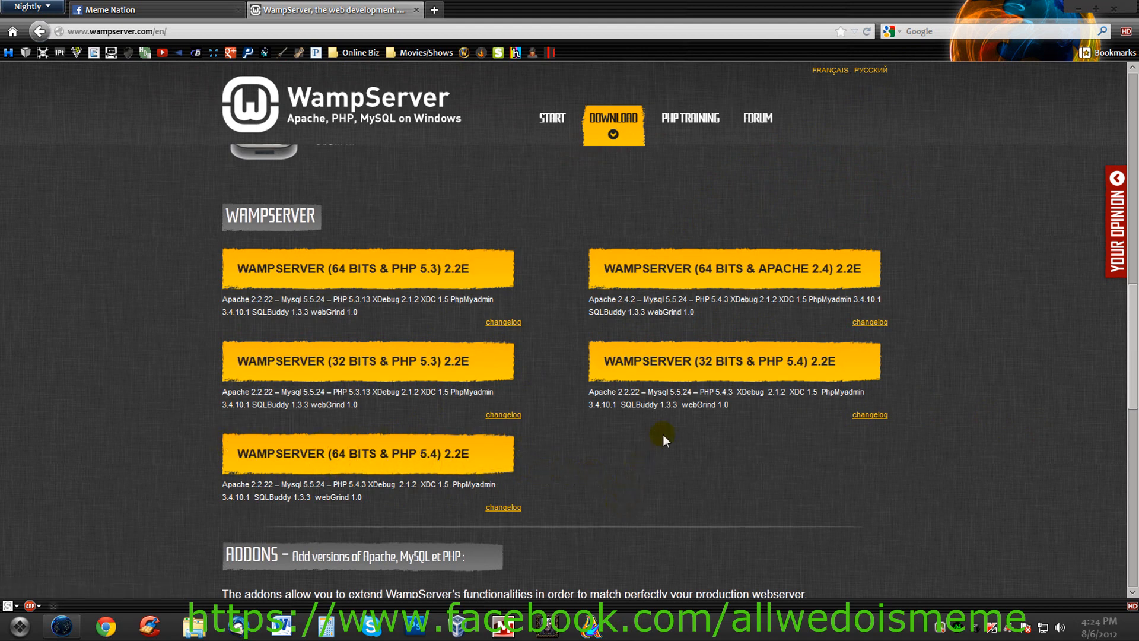
mouse_move(512, 406)
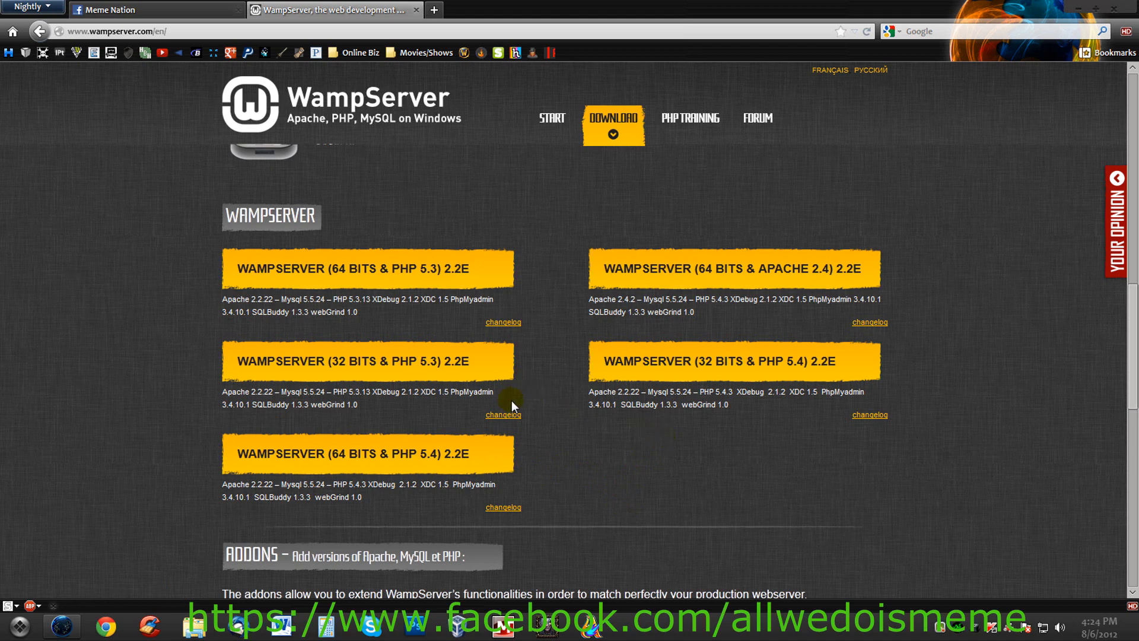
mouse_move(498, 378)
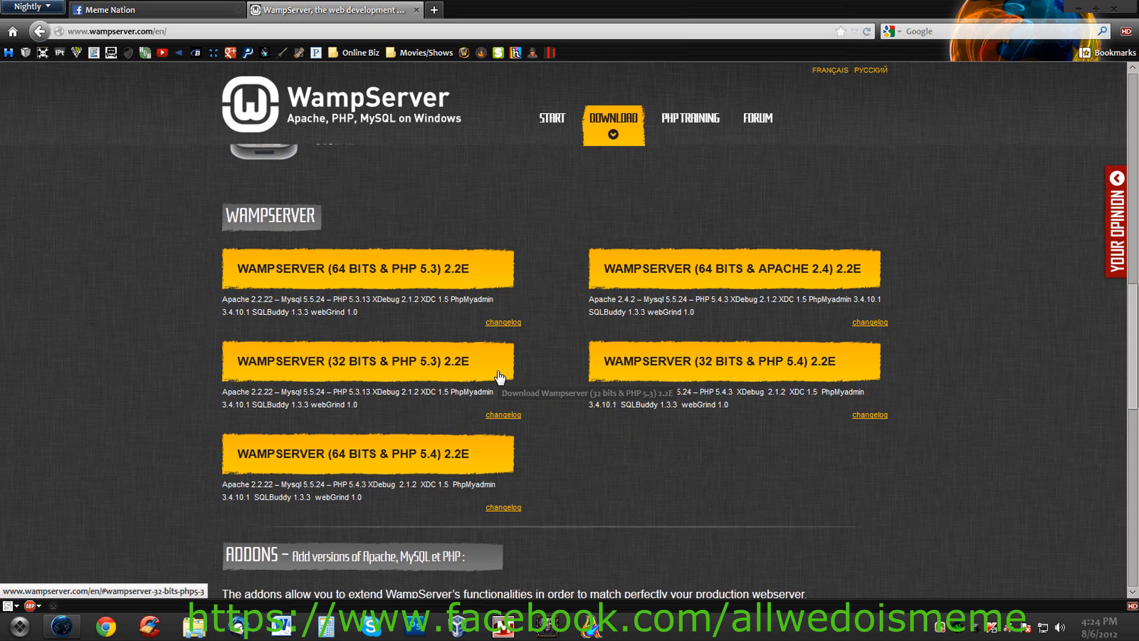
Scroll back to the 32-bit and 64-bit 2.2E builds and close the System window
scroll(up, 3)
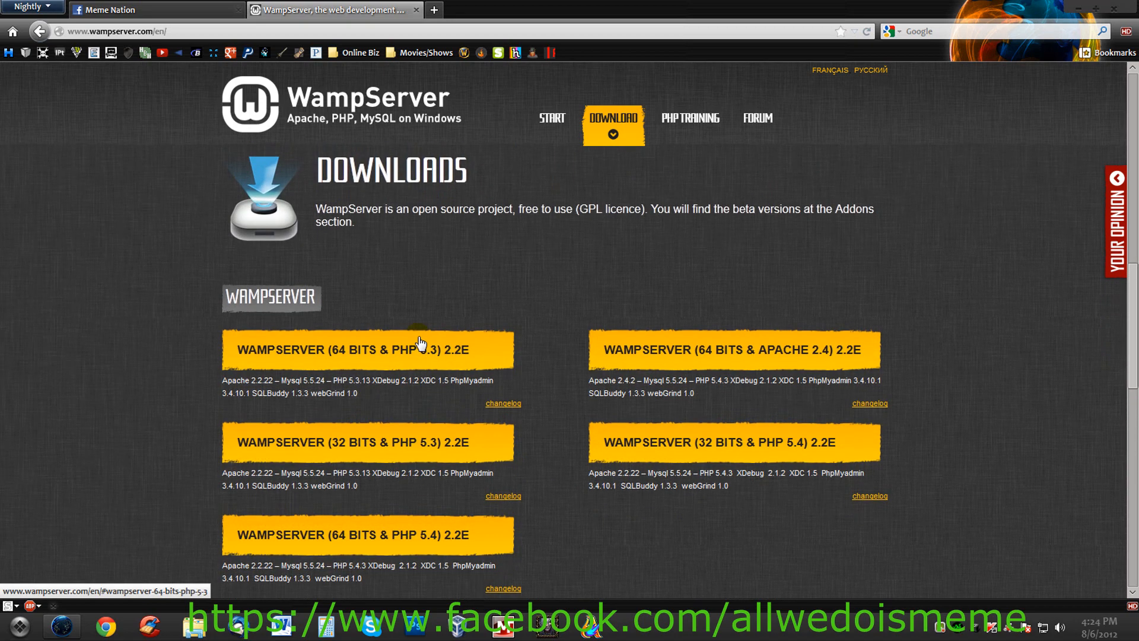
mouse_move(64, 336)
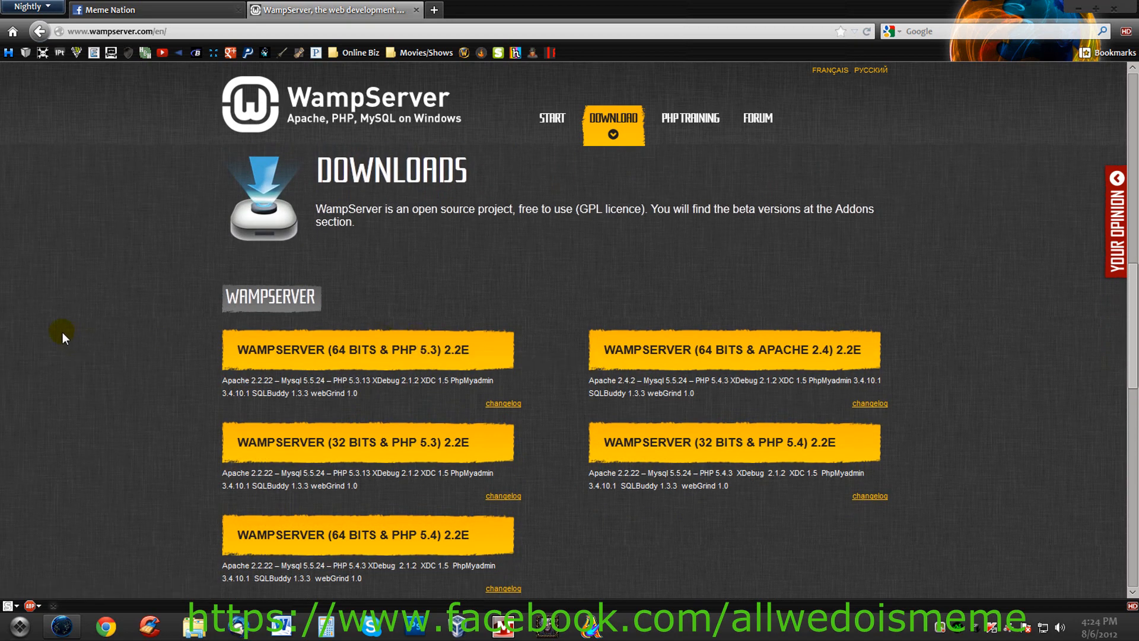
mouse_move(129, 344)
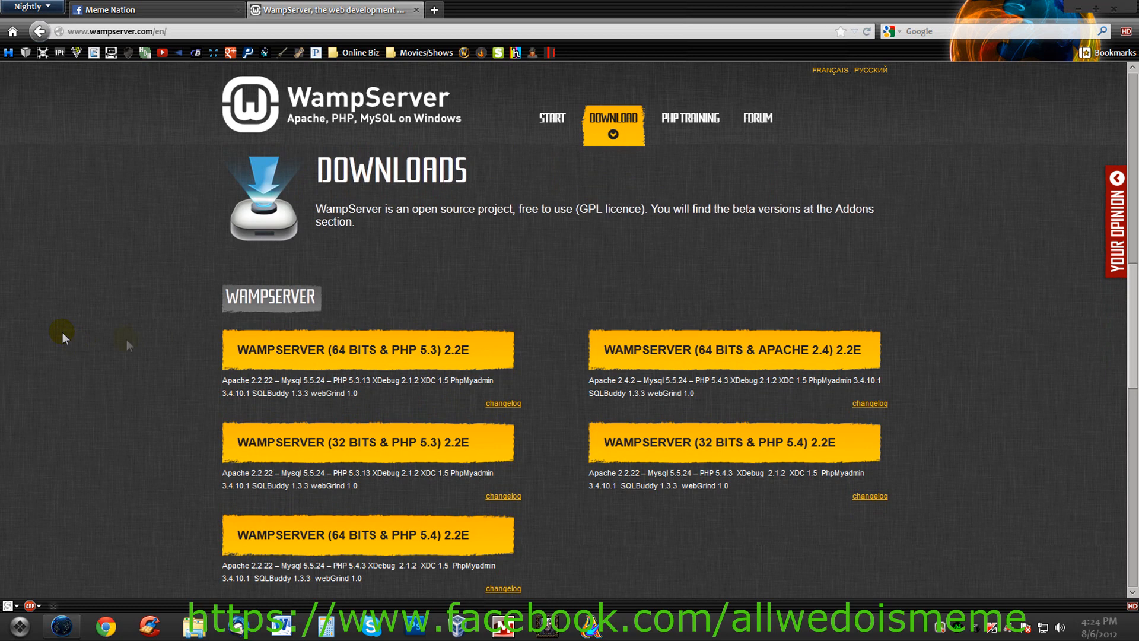
mouse_move(11, 592)
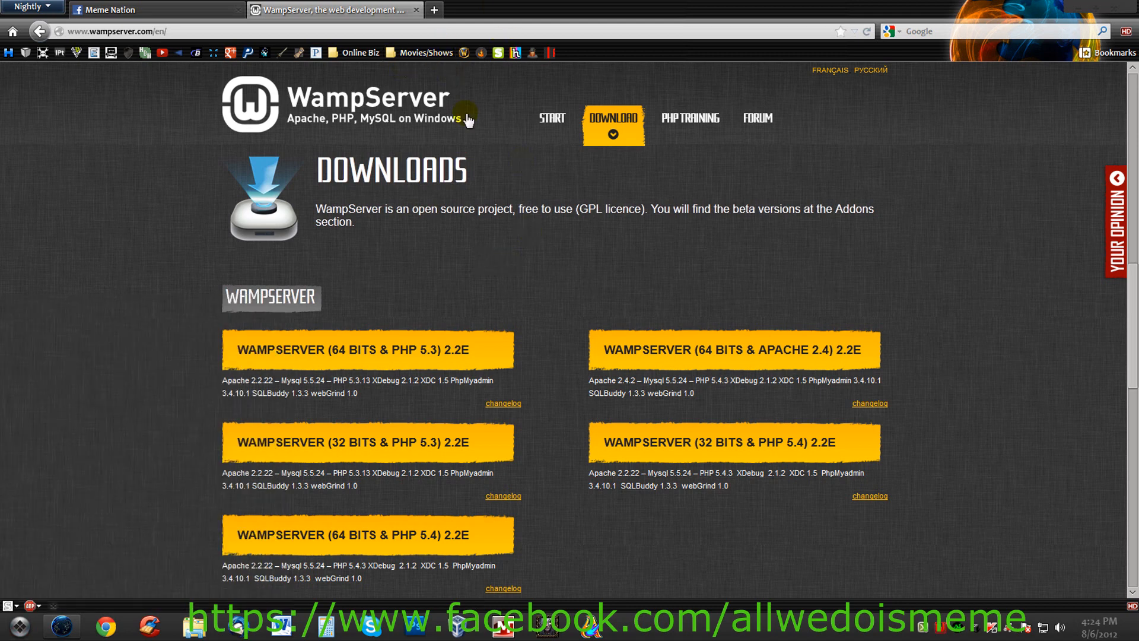
mouse_move(948, 632)
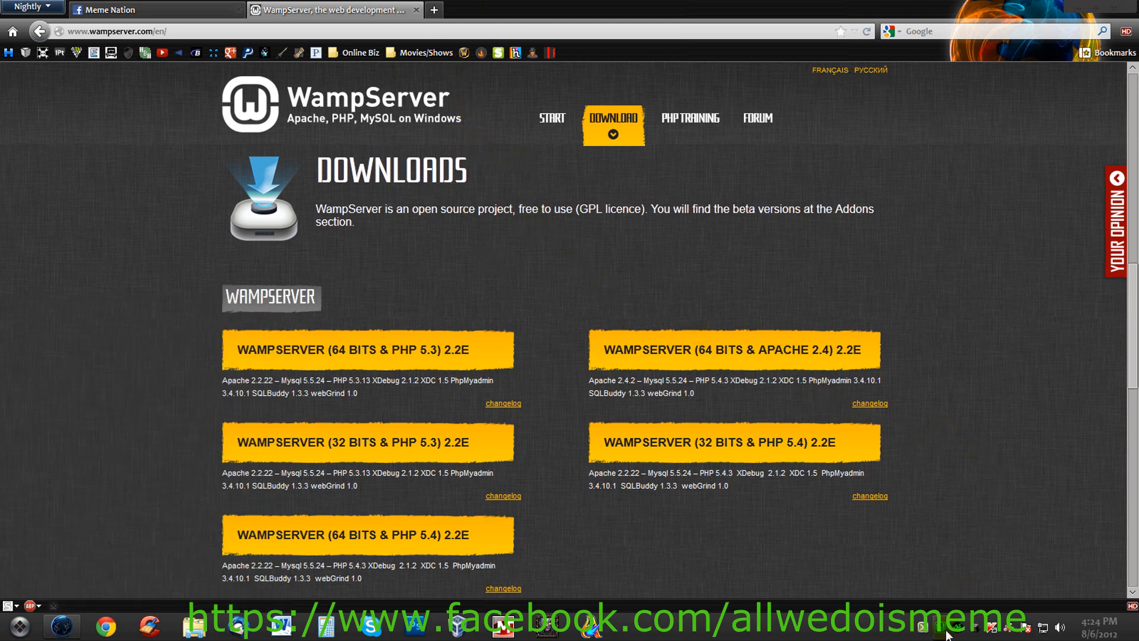
click(985, 627)
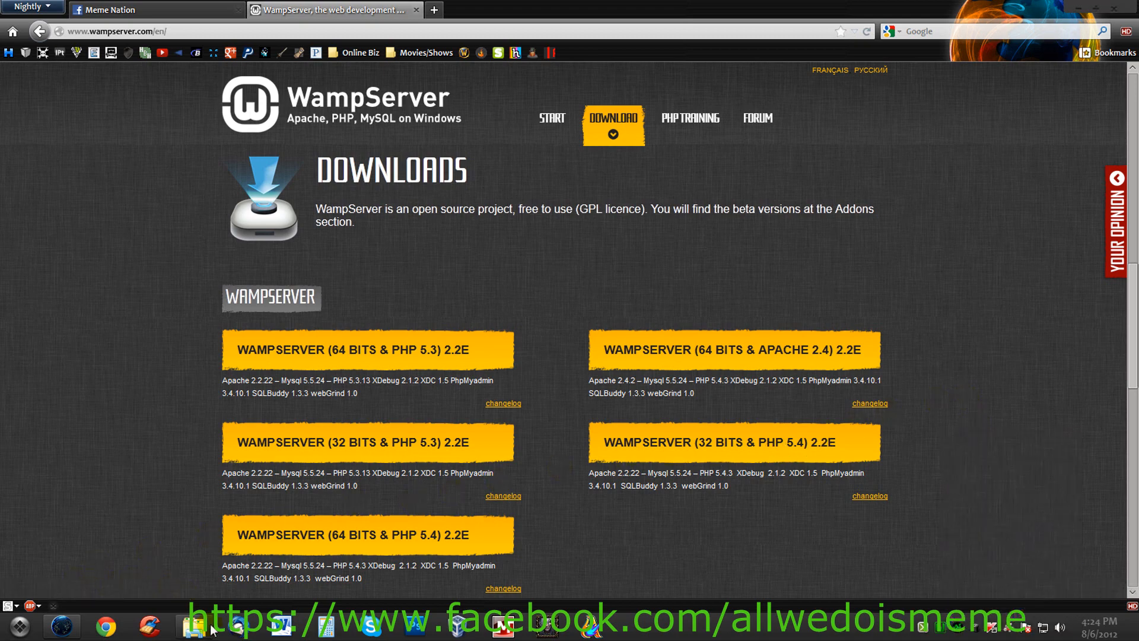
Browse to C:\wamp\www, which holds dbview, MOBILE PUNISHER 1.1, index.php and testmysql.php
click(190, 625)
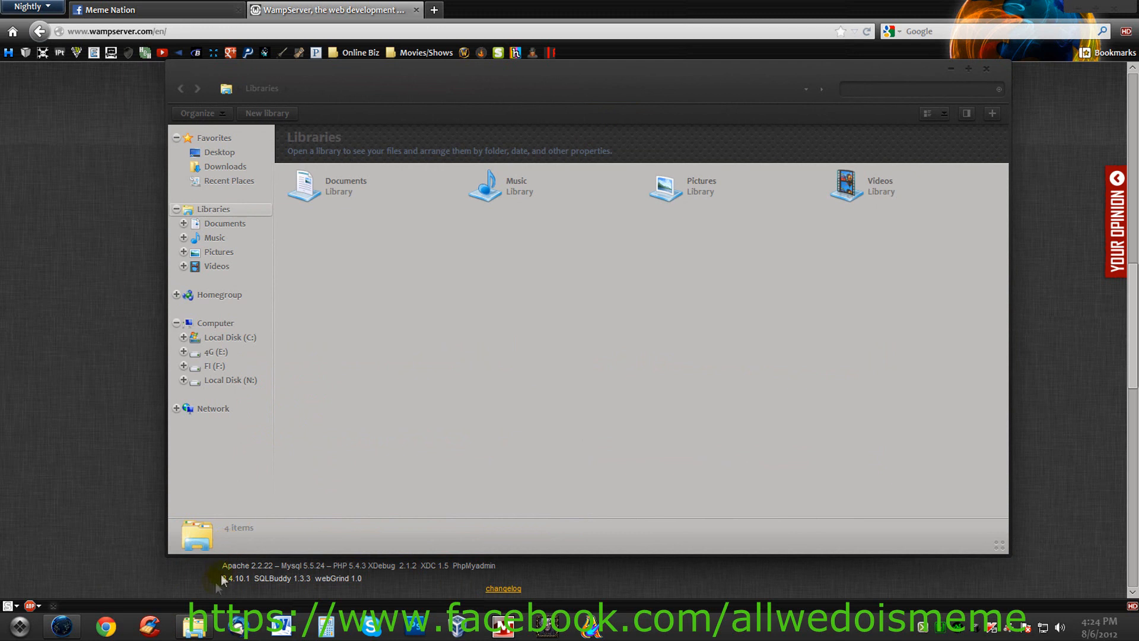
click(226, 337)
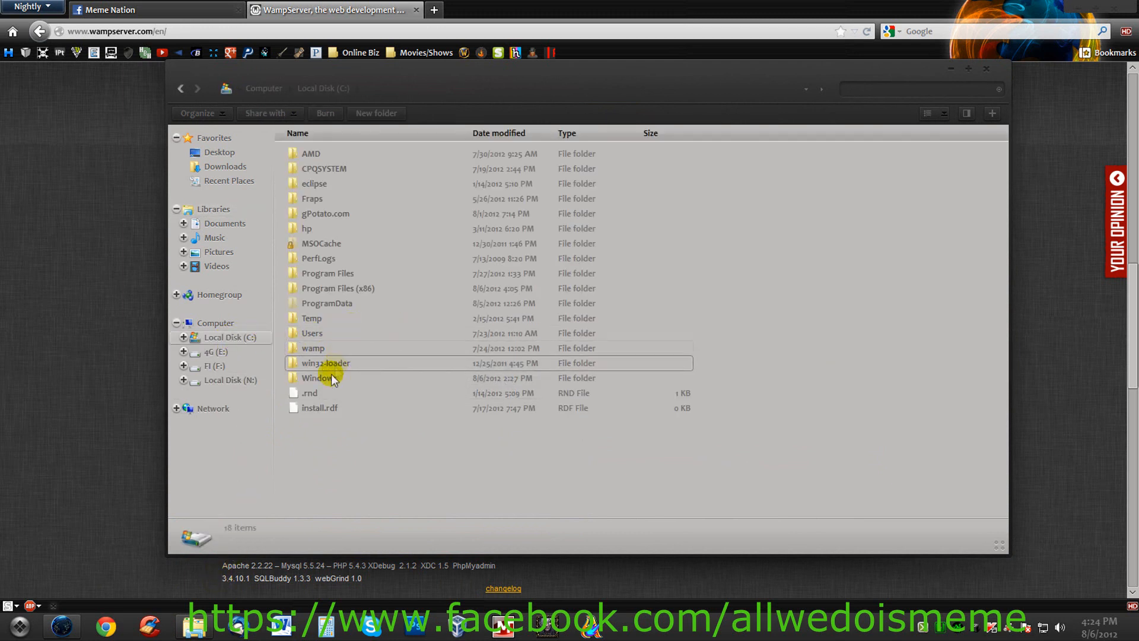
double_click(313, 347)
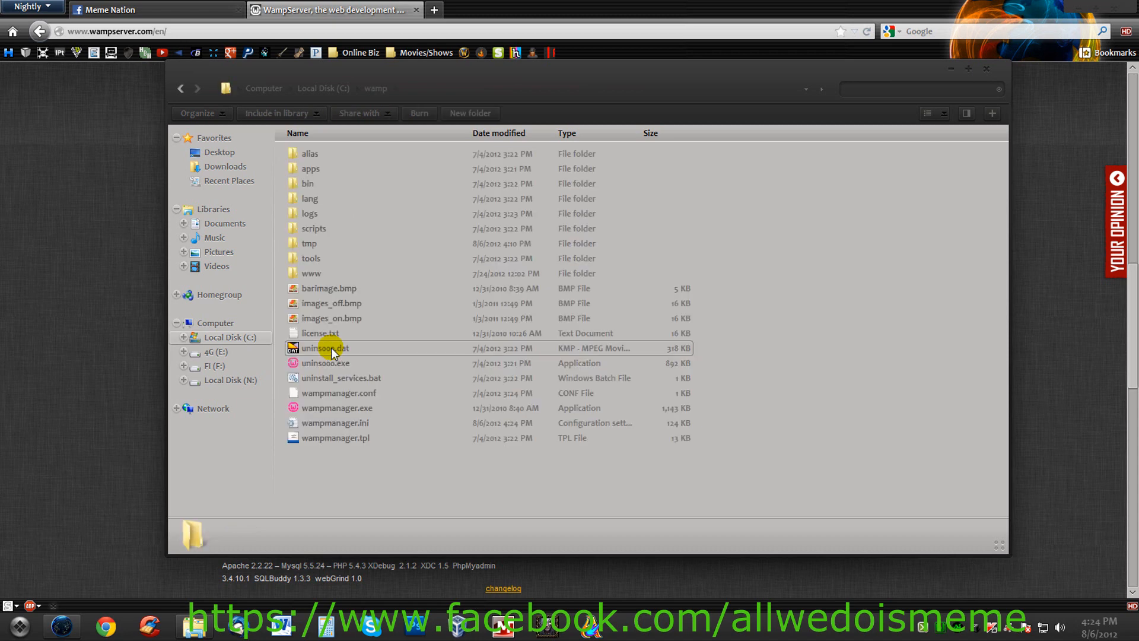
mouse_move(328, 279)
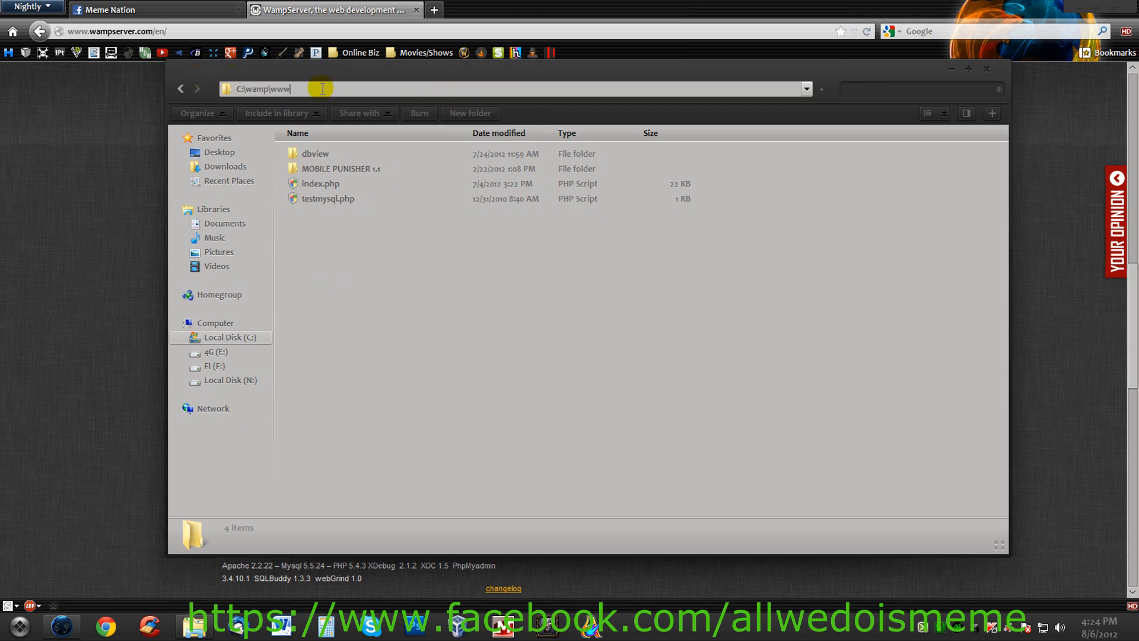
click(482, 262)
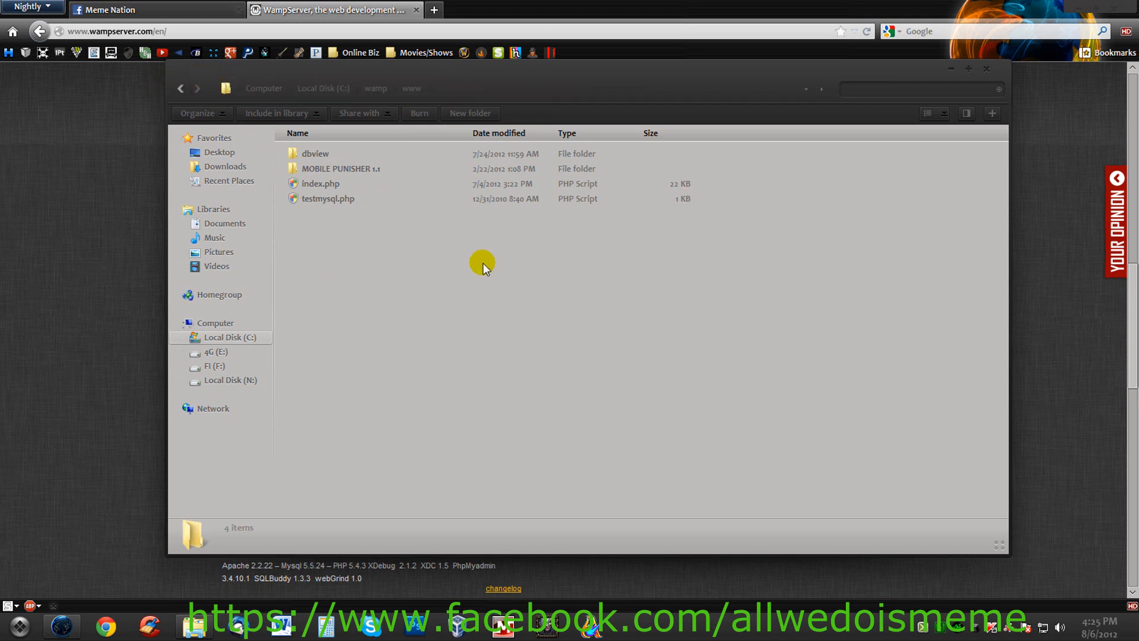
mouse_move(451, 80)
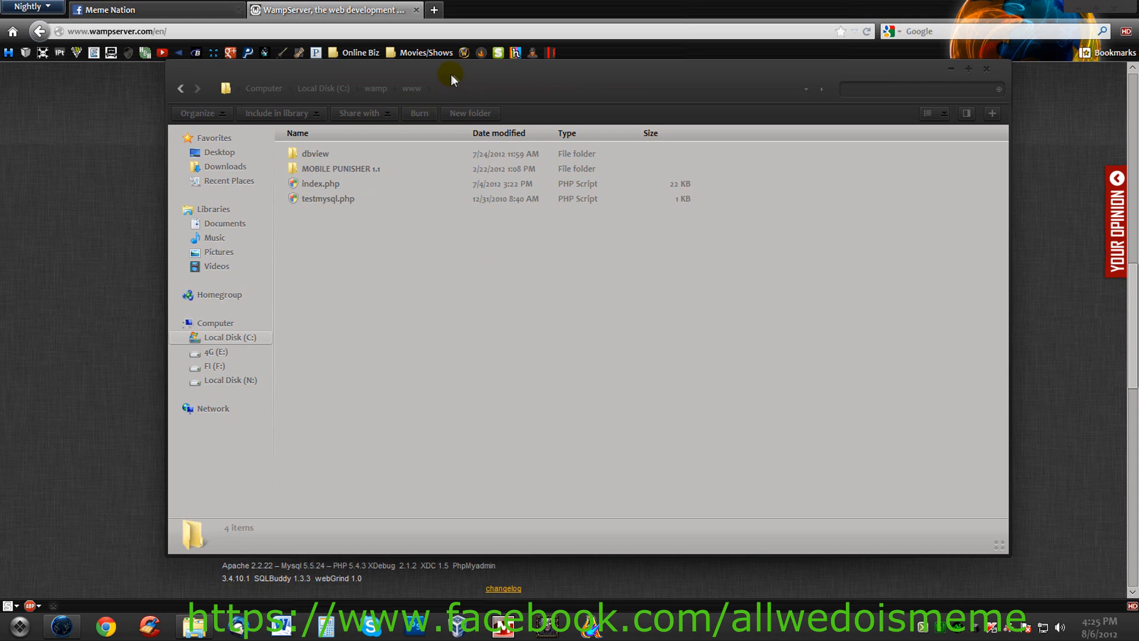
mouse_move(647, 120)
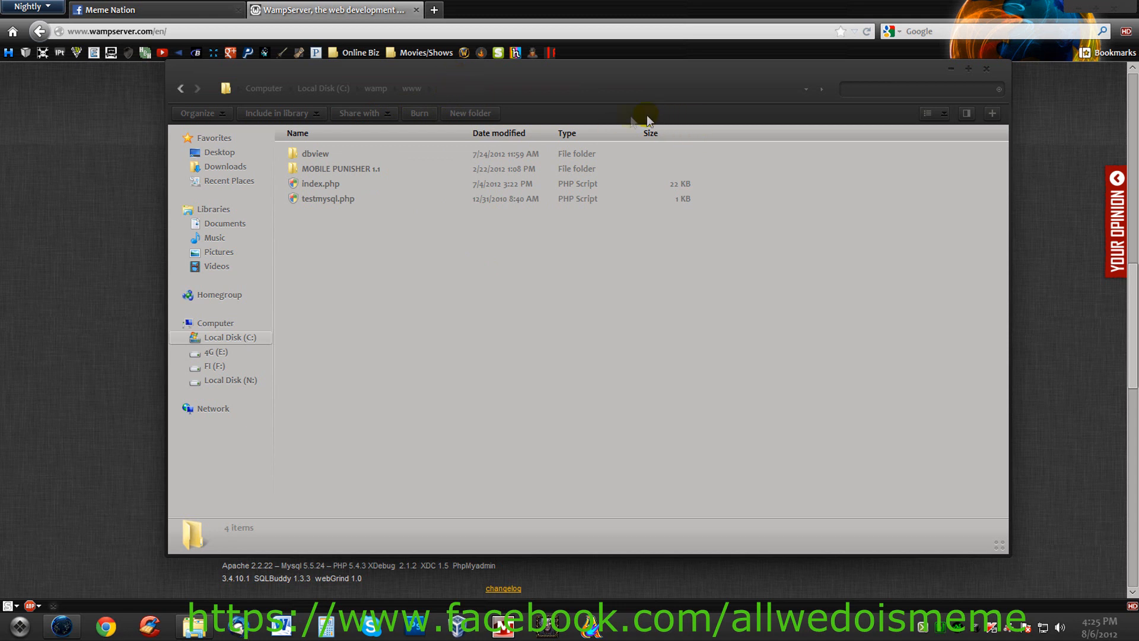
mouse_move(347, 242)
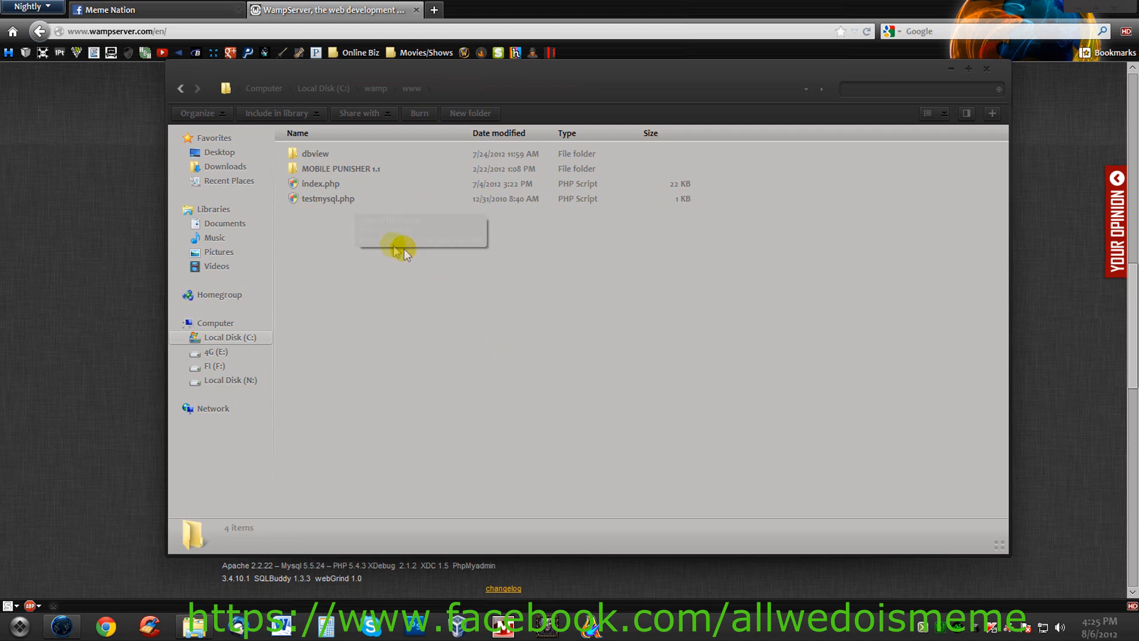
mouse_move(674, 376)
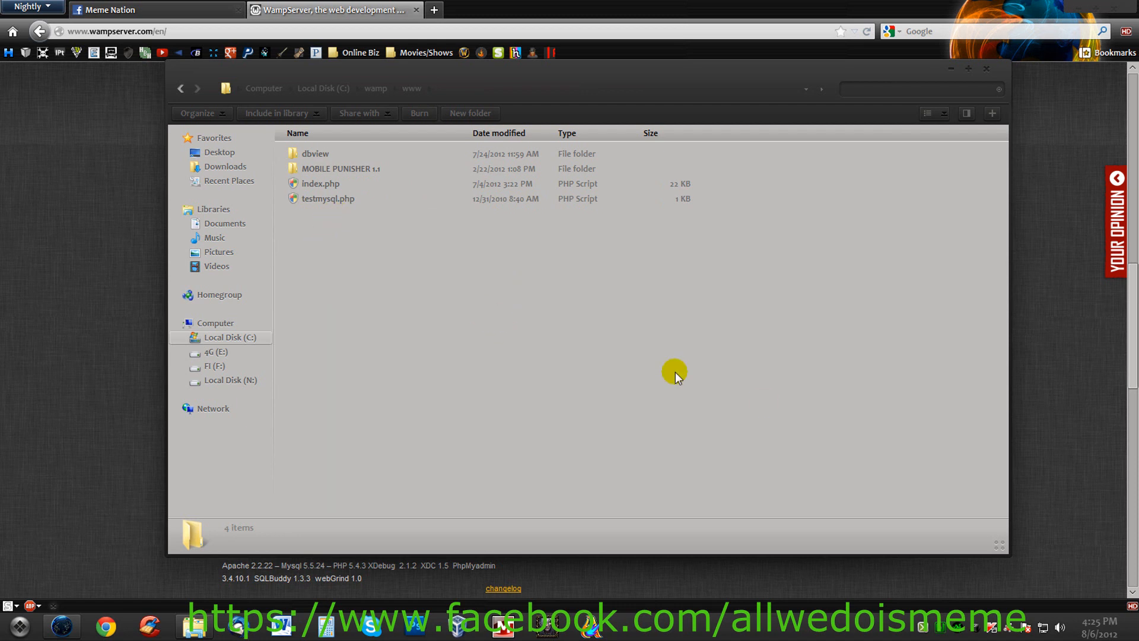
Choose Localhost from the Apache submenu of the WampServer tray icon
click(941, 626)
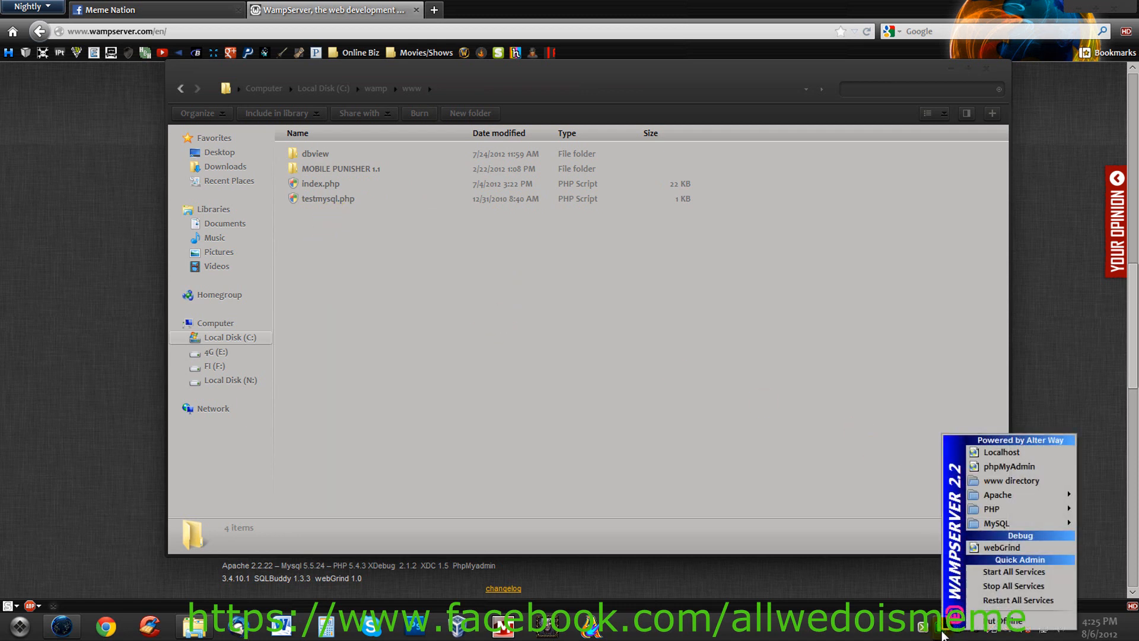
mouse_move(1017, 522)
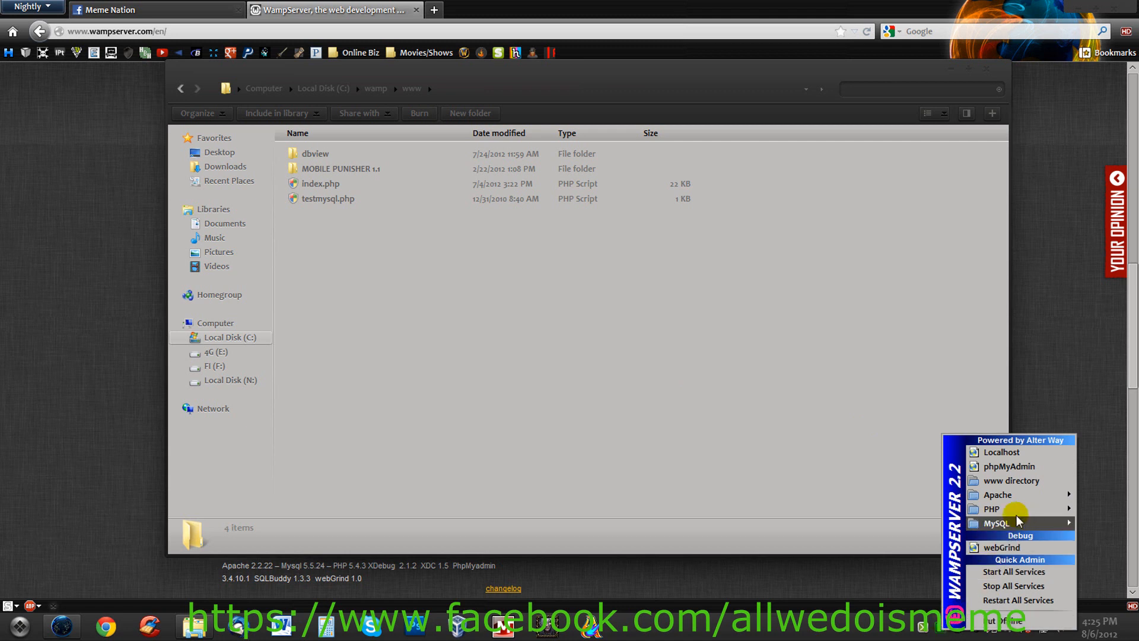
click(997, 494)
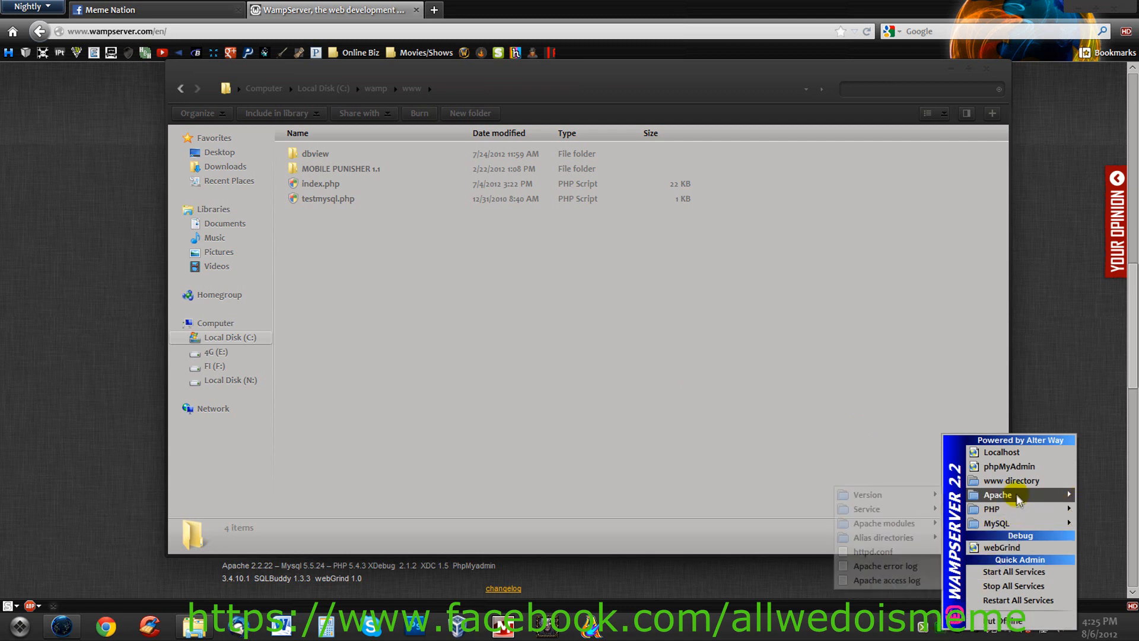
click(1001, 452)
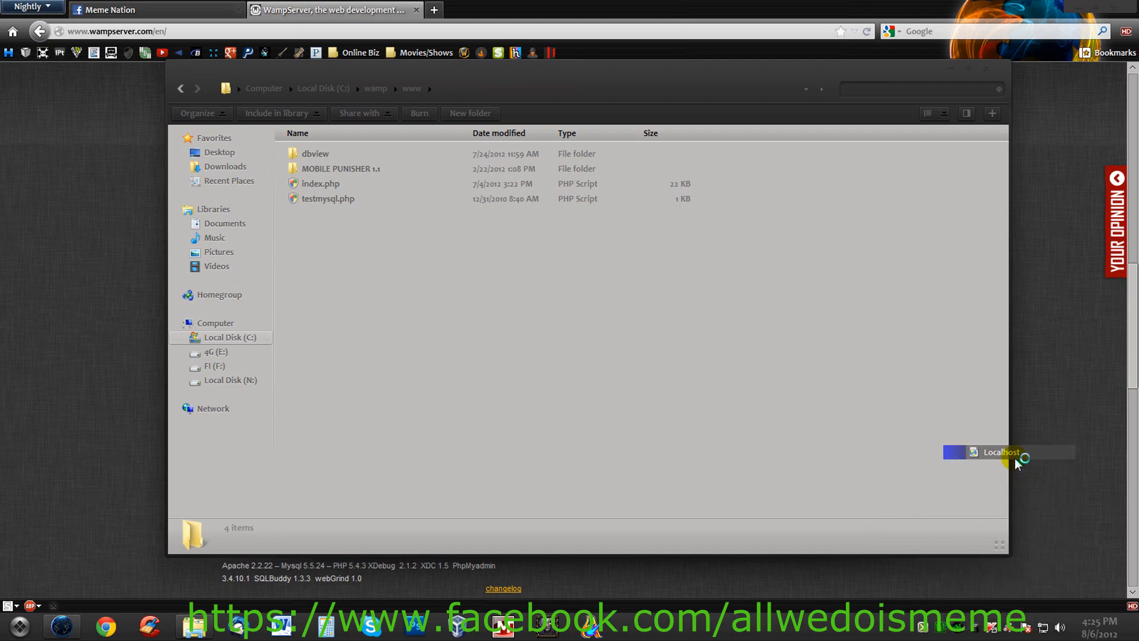
click(1000, 452)
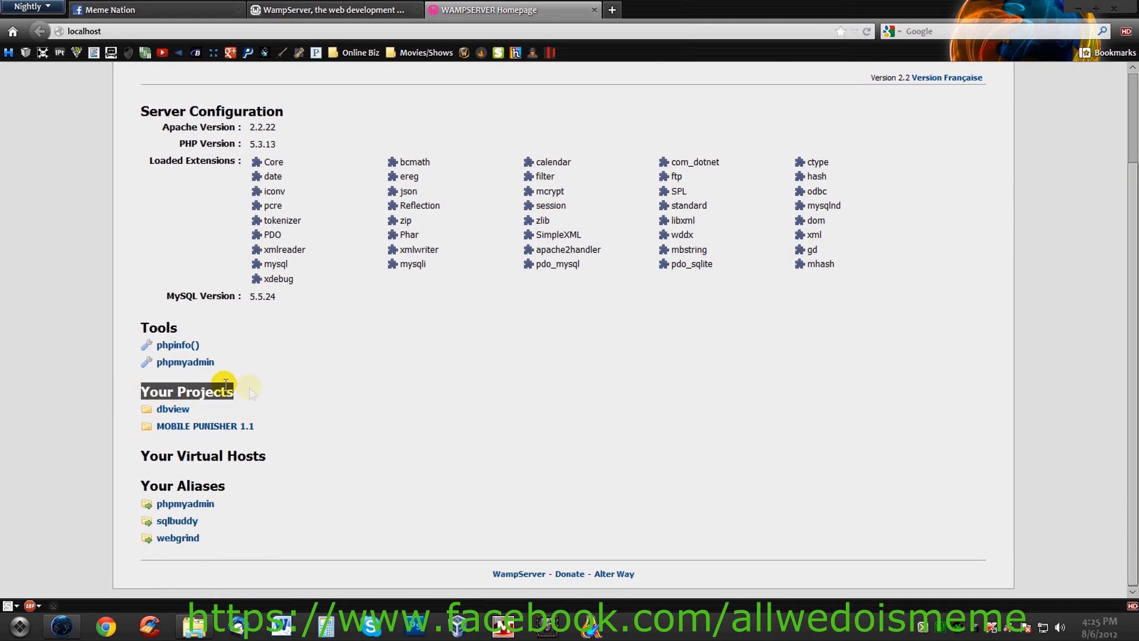
mouse_move(189, 426)
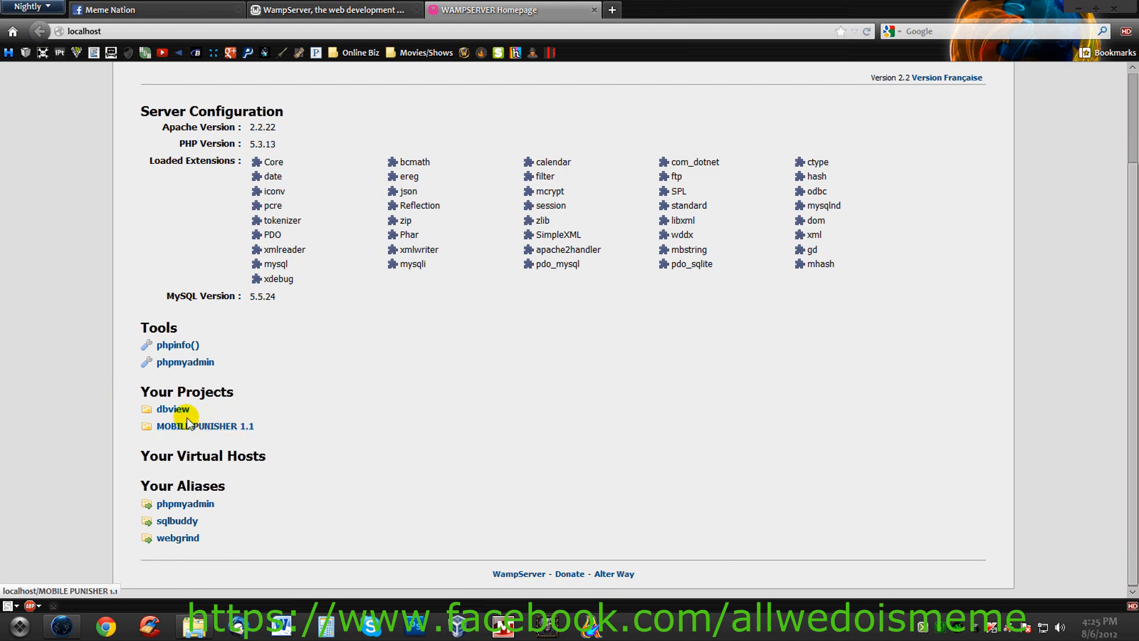
Run MOBILE PUNISHER 1.1 from the localhost Your Projects list to show its phone-number form
click(206, 426)
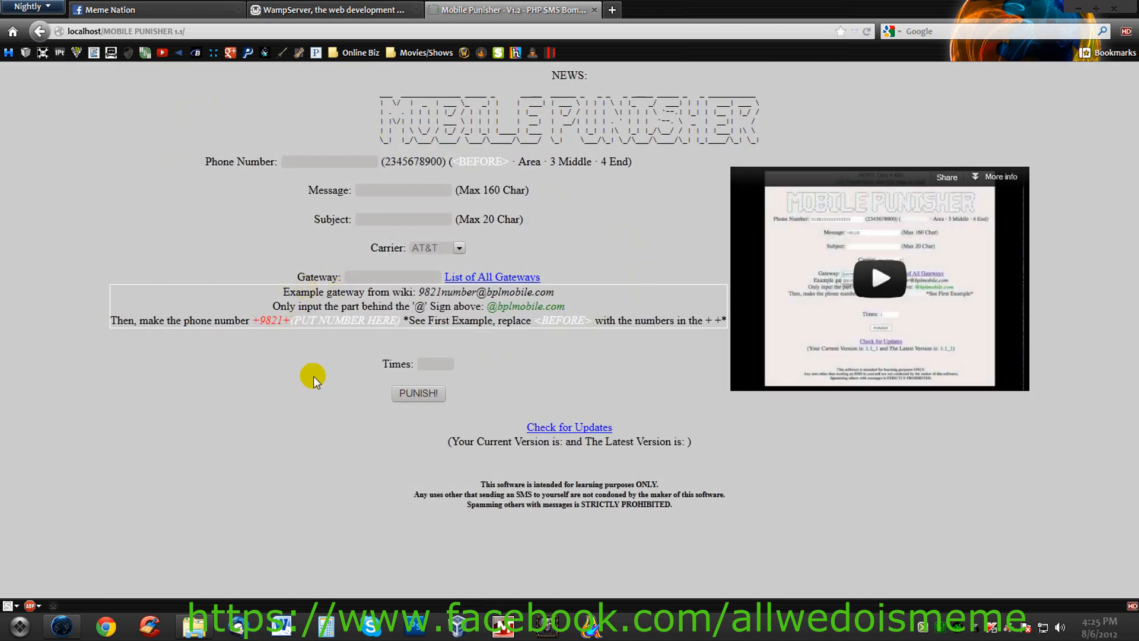
mouse_move(231, 401)
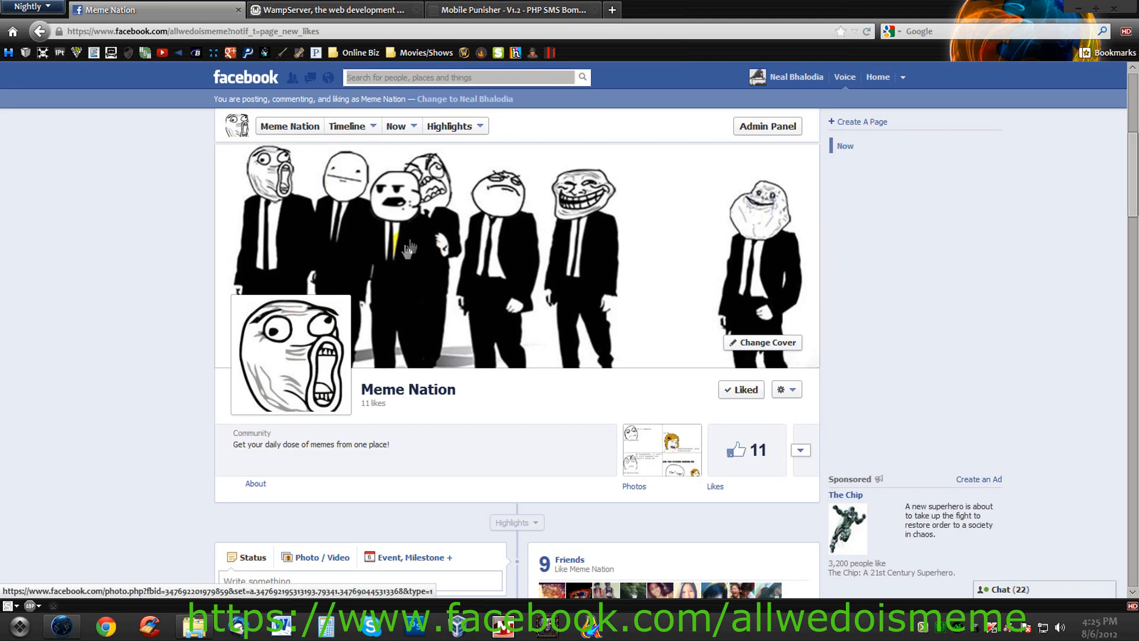
Switch from the Meme Nation Facebook page back to the Mobile Punisher tab
click(512, 10)
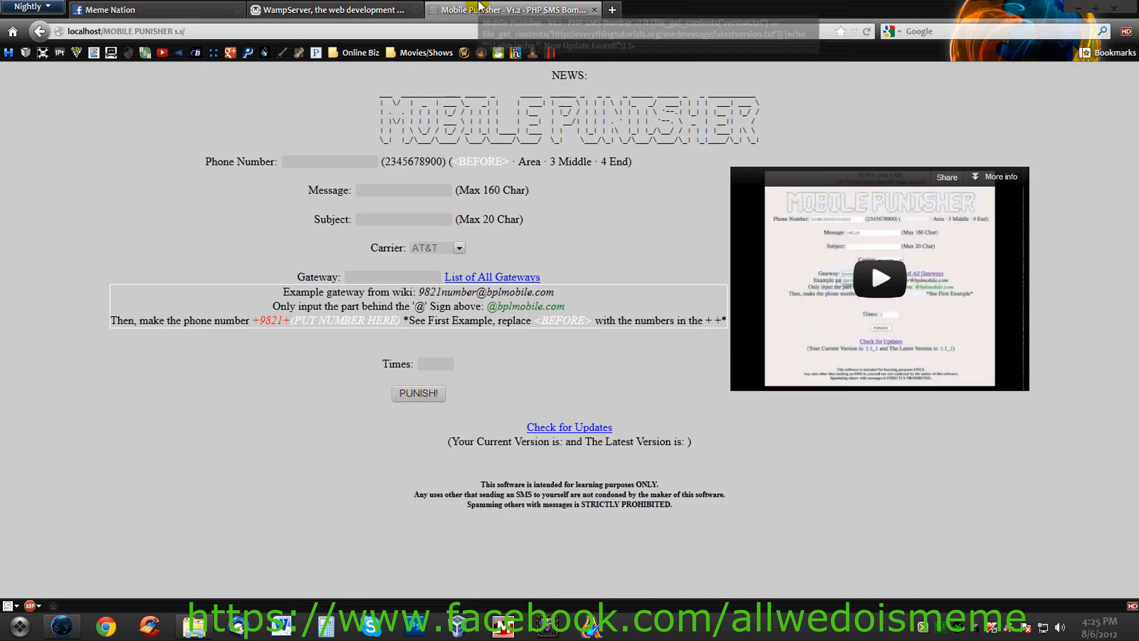
mouse_move(240, 130)
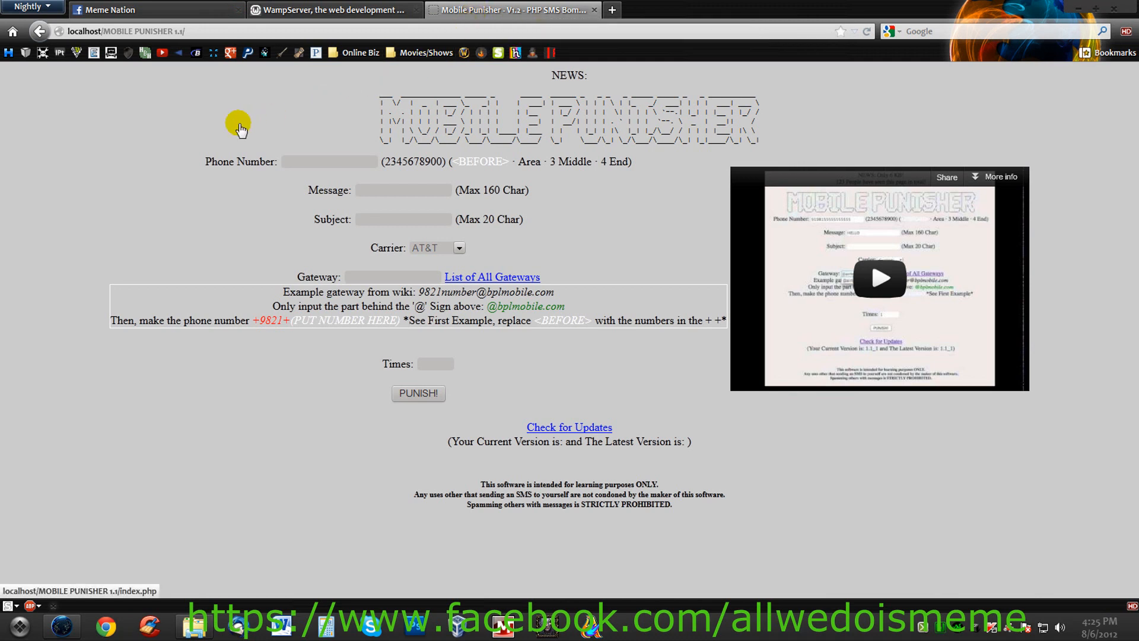